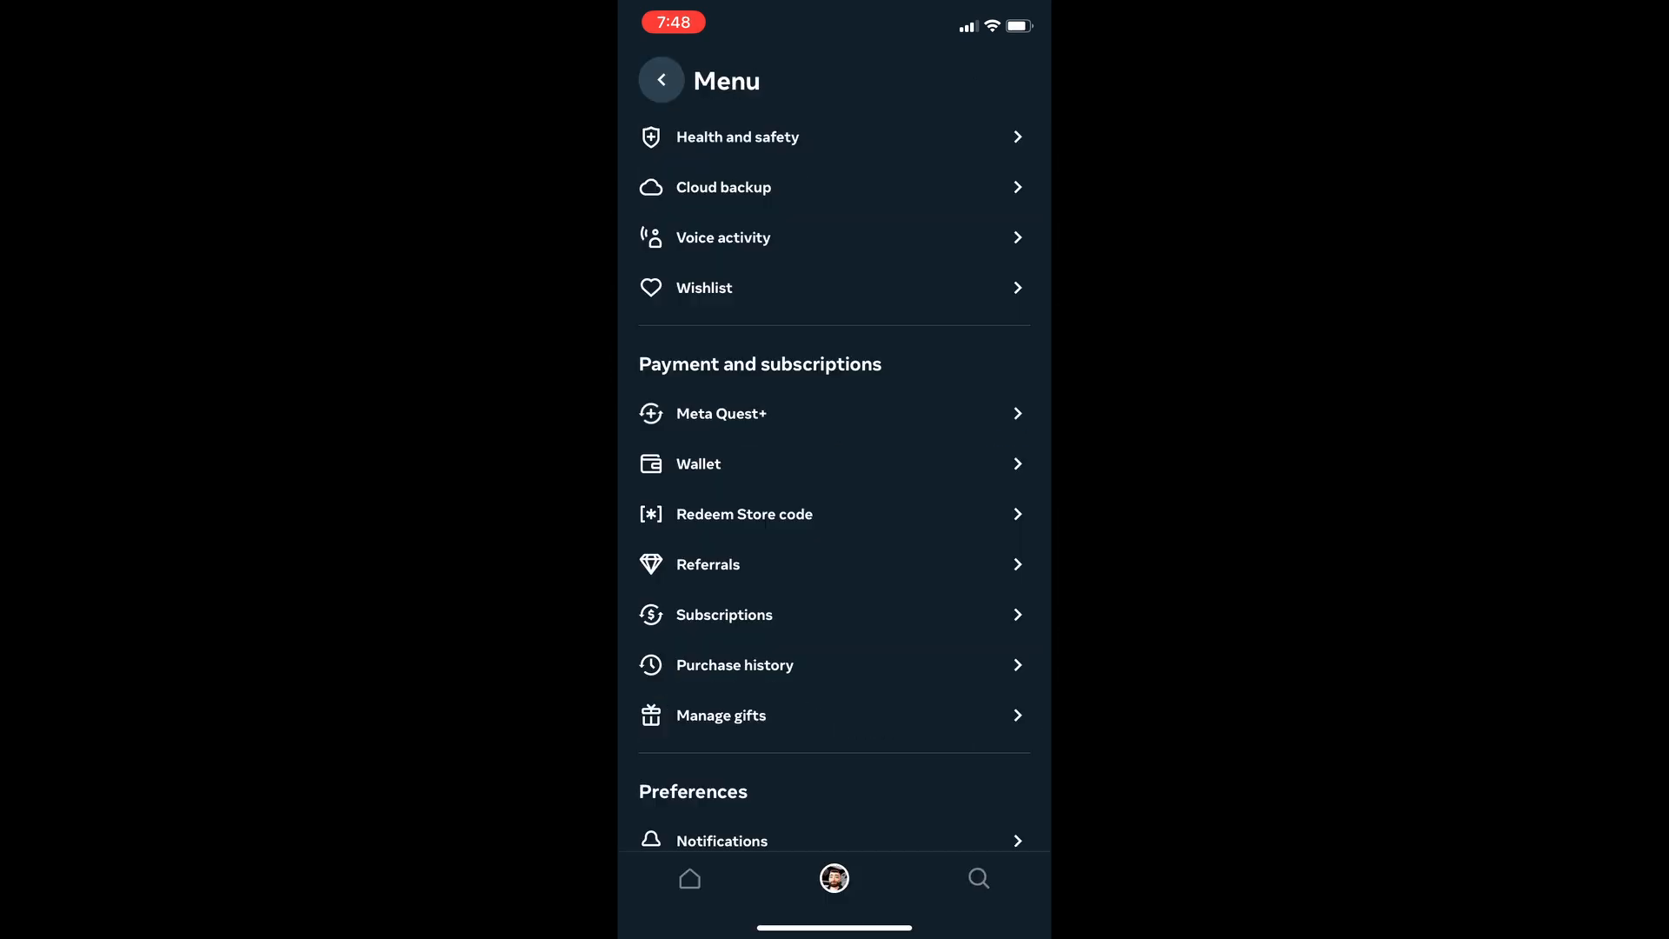
- View the Referrals page with the Devices referral link, then go back
{"action": "left_click", "coordinate": [707, 564]}
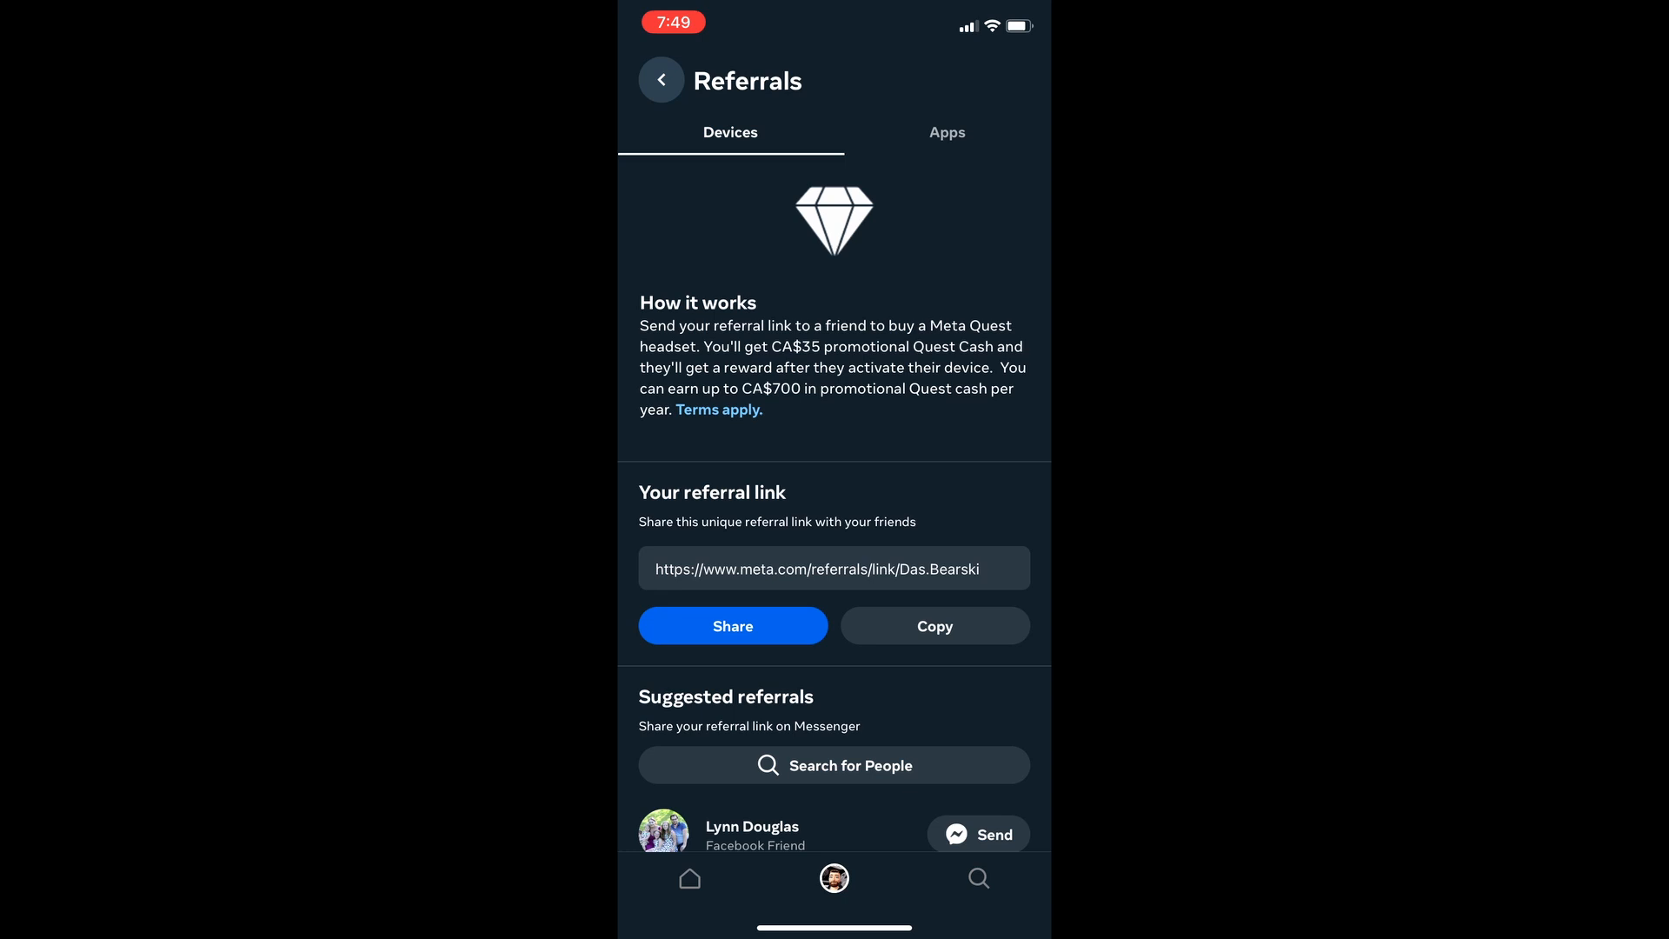
{"action": "left_click", "coordinate": [661, 80]}
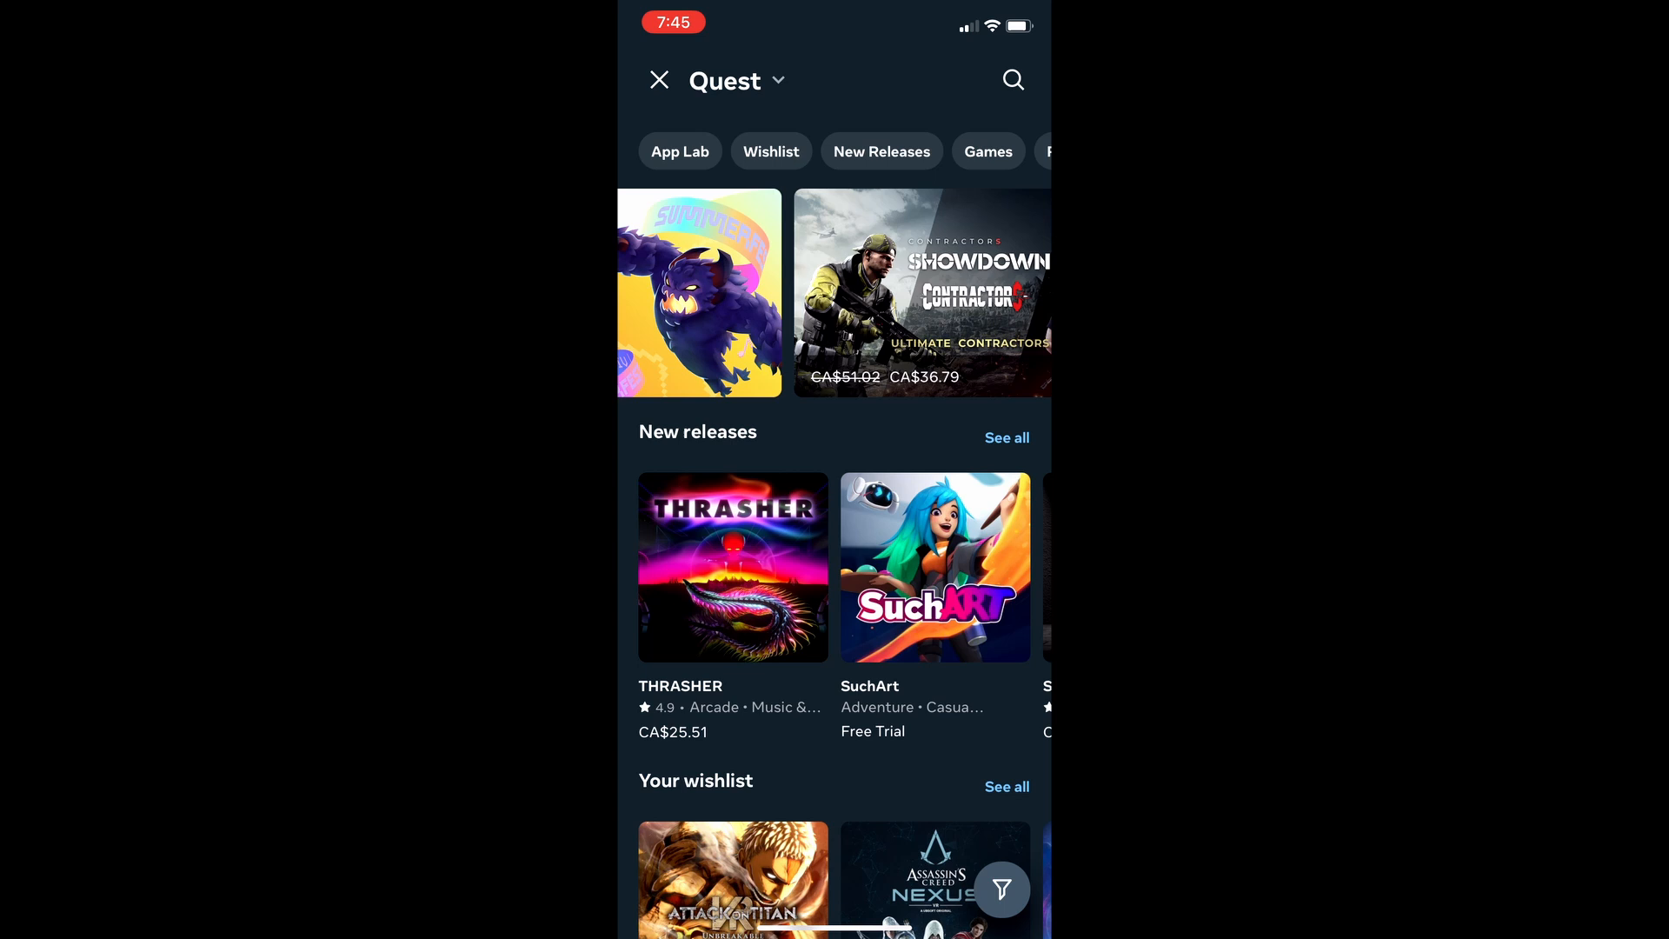
- Scroll the Quest store through New releases, Your wishlist and Top selling, then switch to the headset panel
{"action": "scroll", "scroll_direction": "down", "scroll_amount": 3}
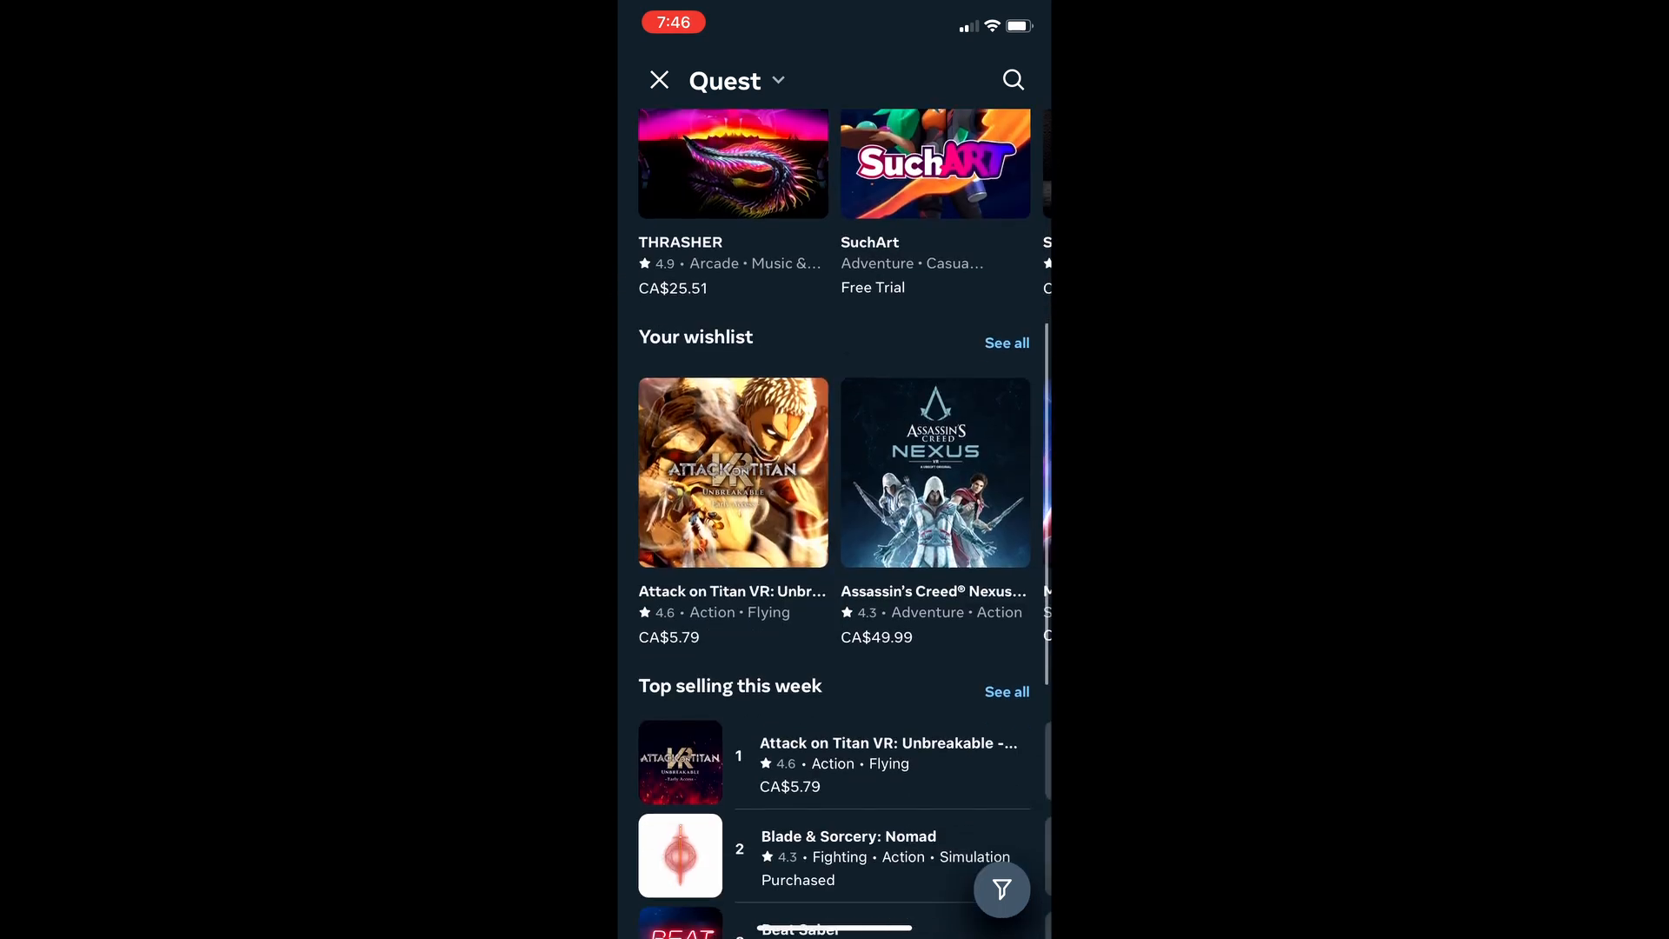
{"action": "scroll", "scroll_direction": "down", "scroll_amount": 3}
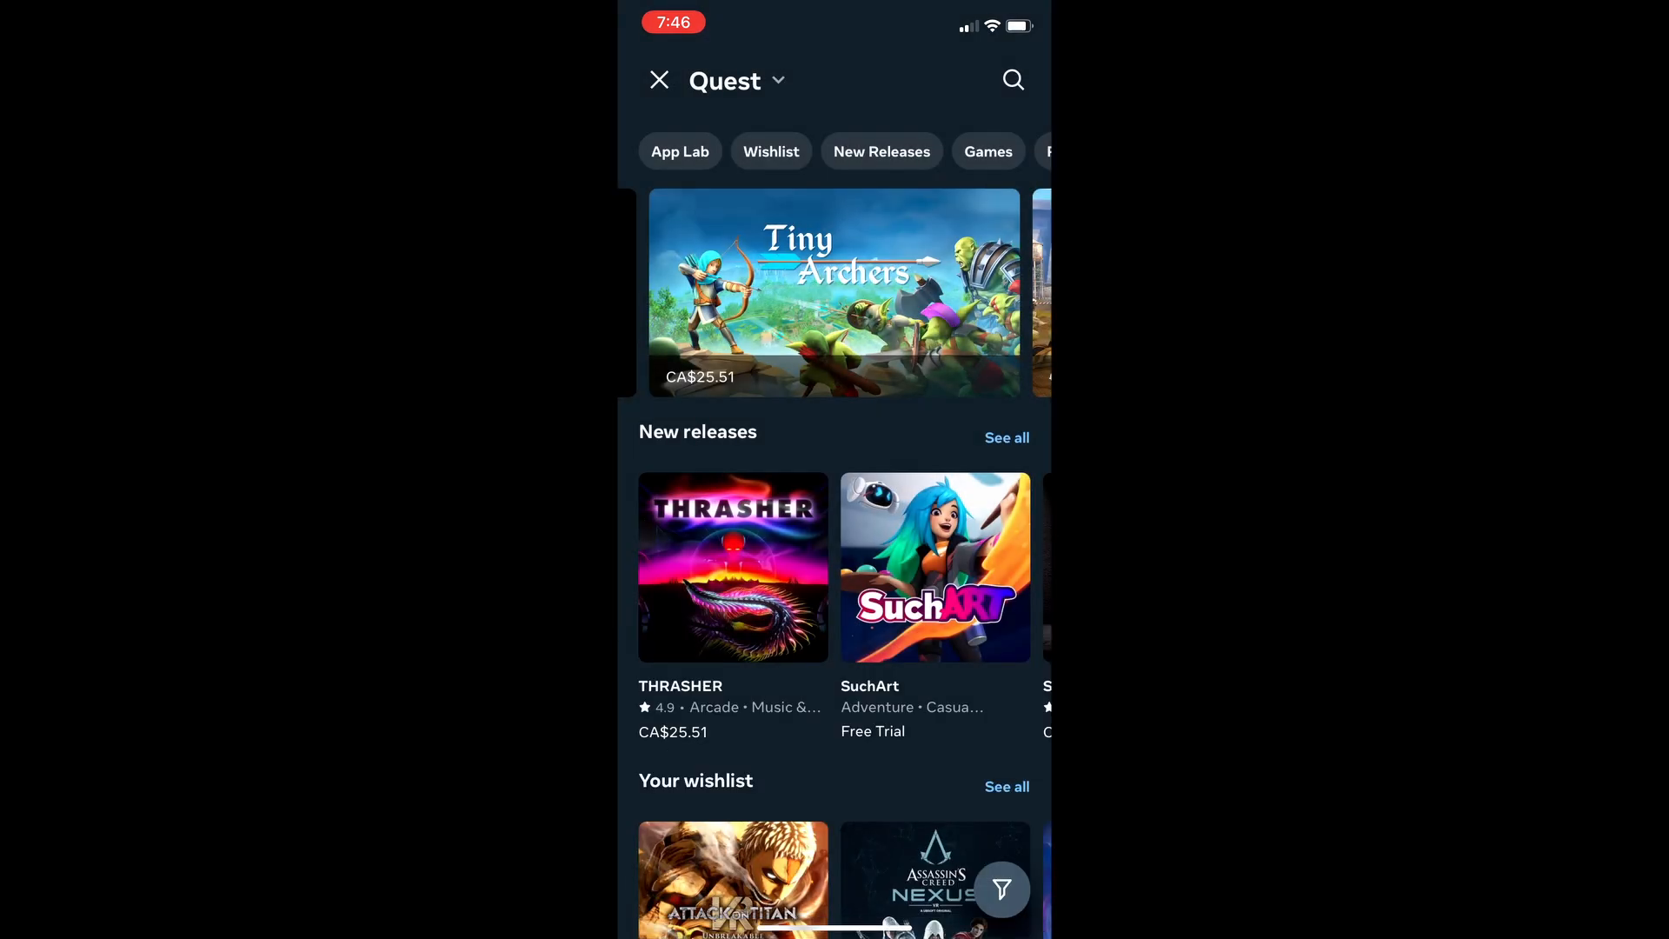
{"action": "left_click", "coordinate": [1012, 80]}
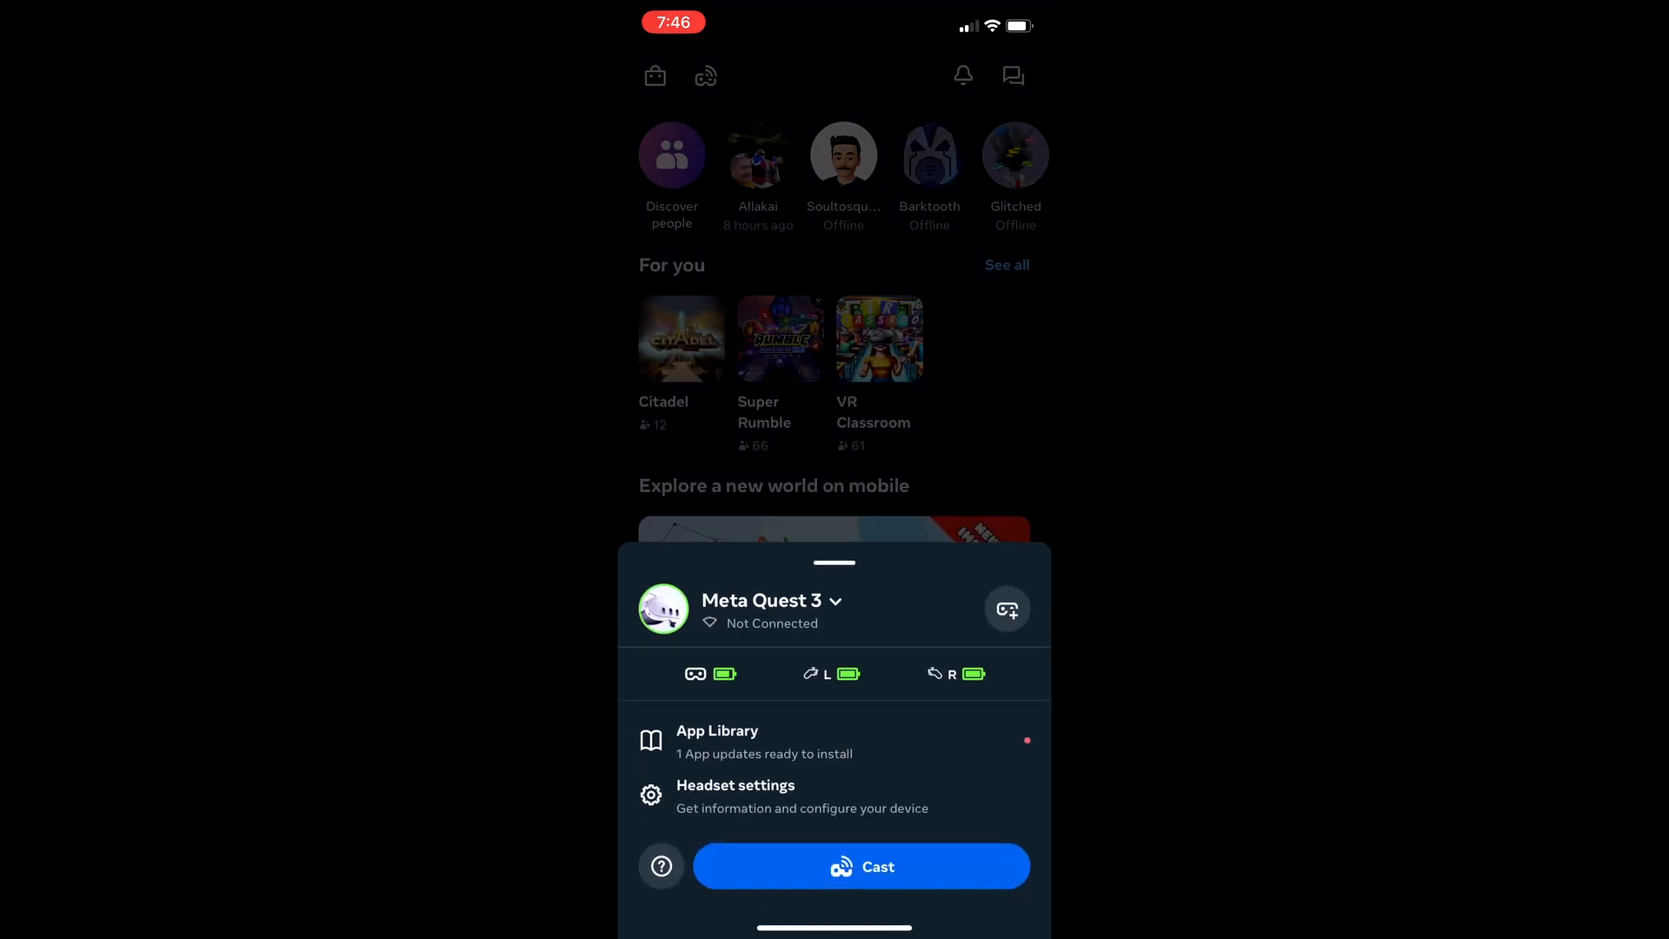
- Check in Headset settings that Developer Mode is enabled, then back out through the controllers list
{"action": "left_click", "coordinate": [734, 796]}
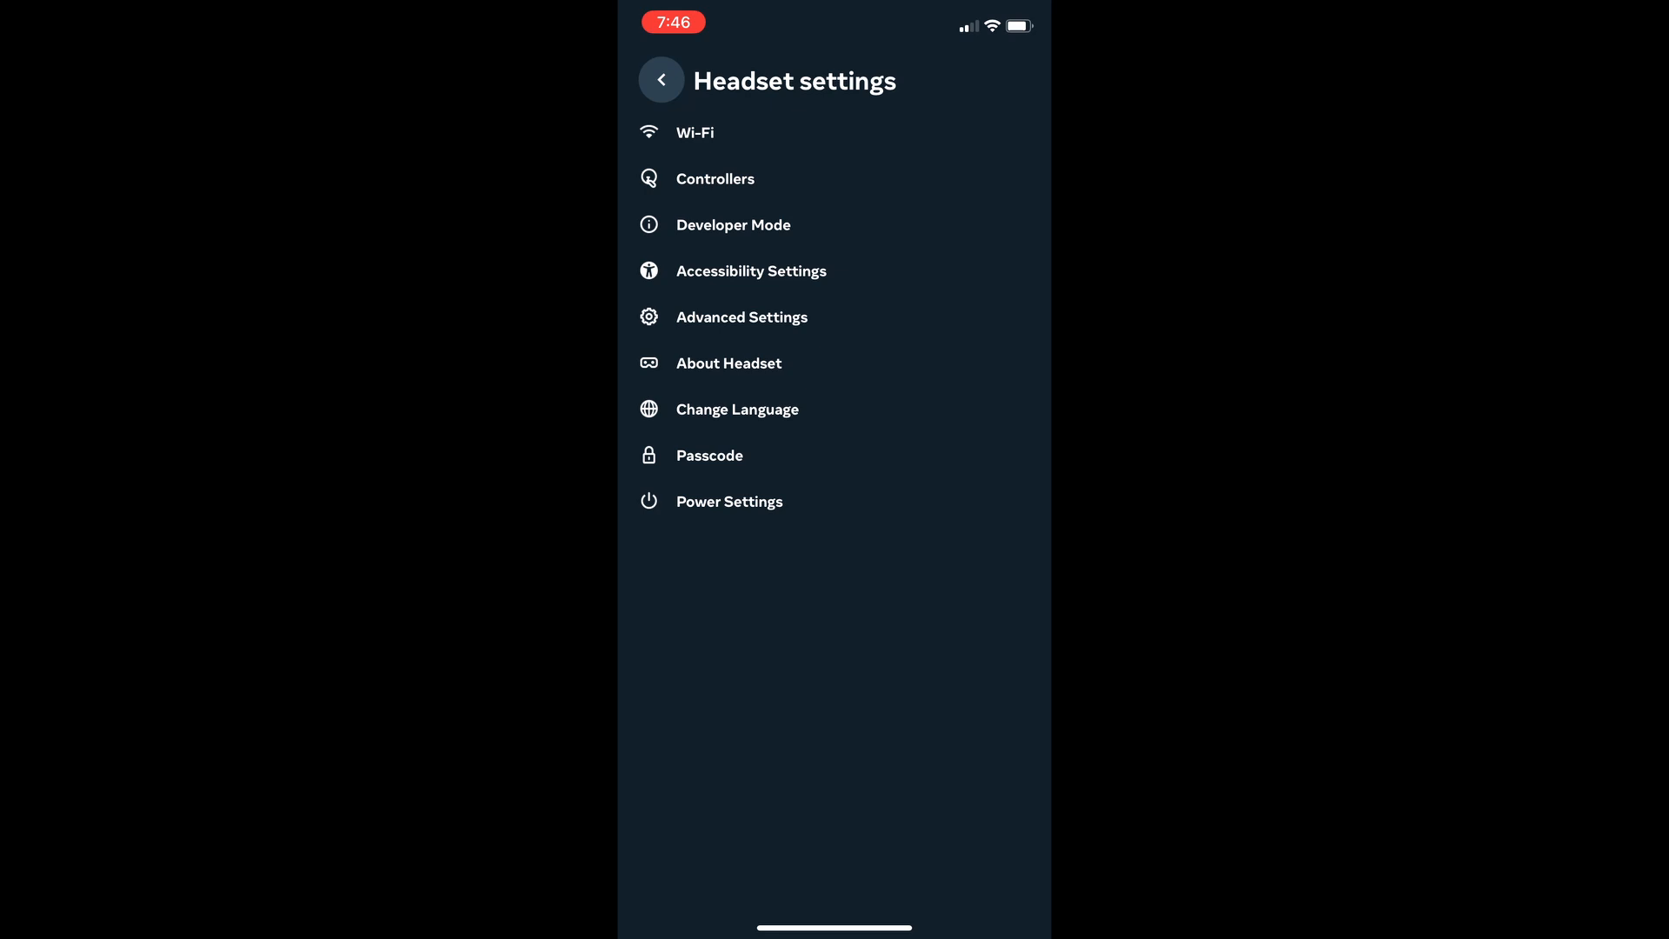
{"action": "left_click", "coordinate": [732, 224]}
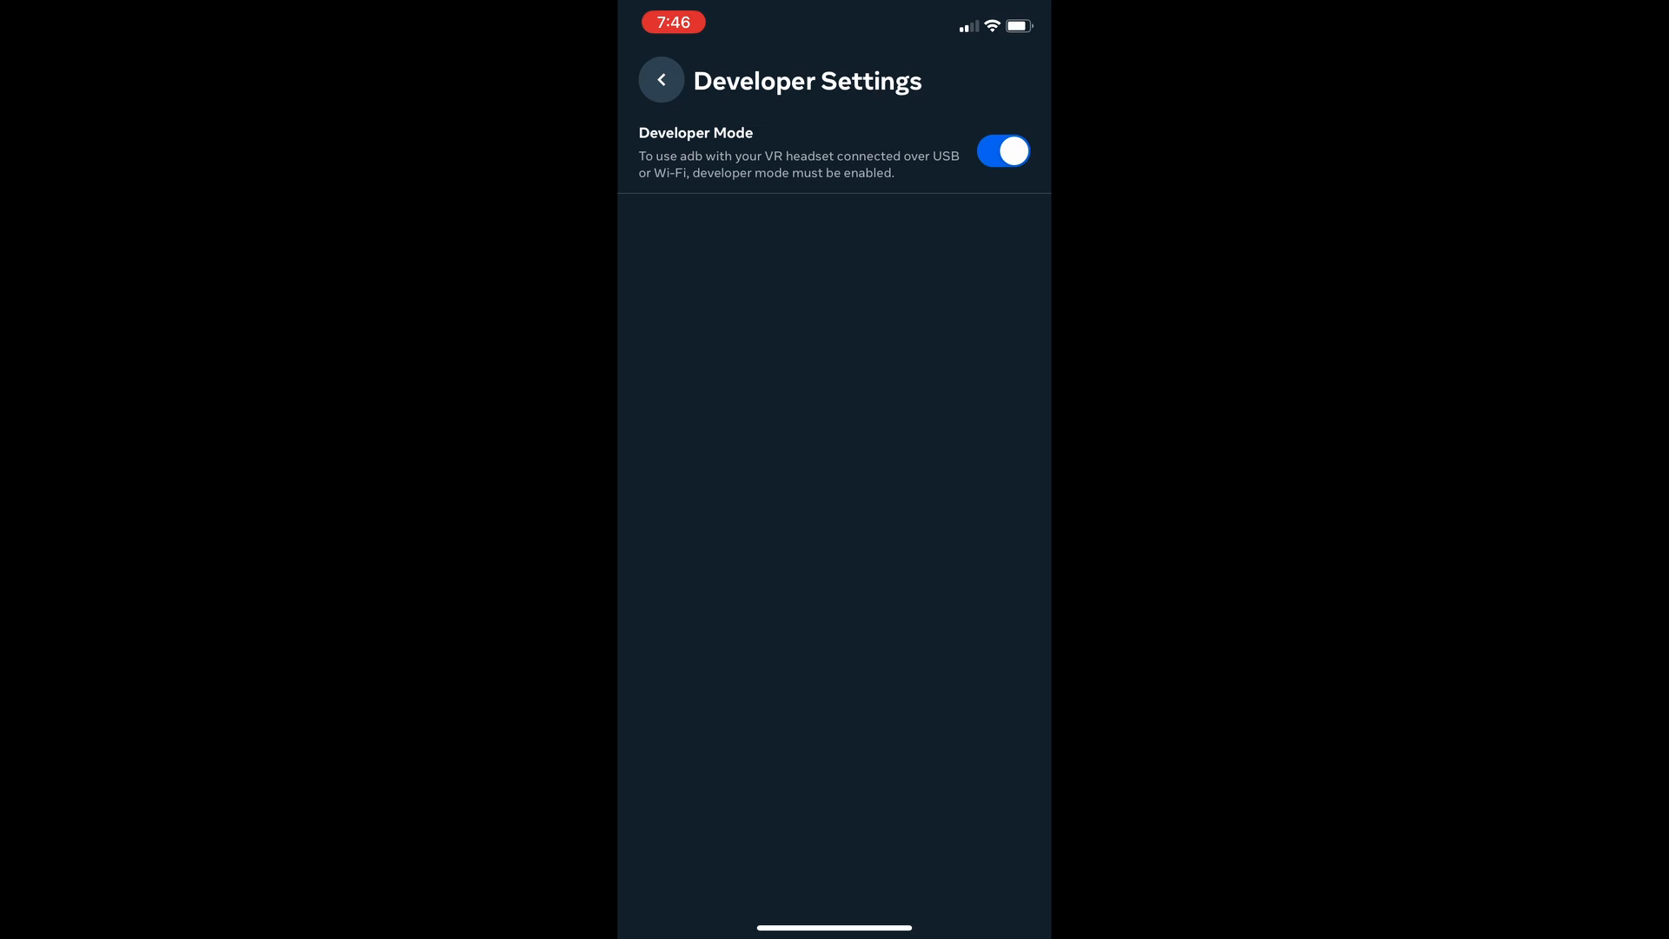
{"action": "left_click", "coordinate": [660, 80]}
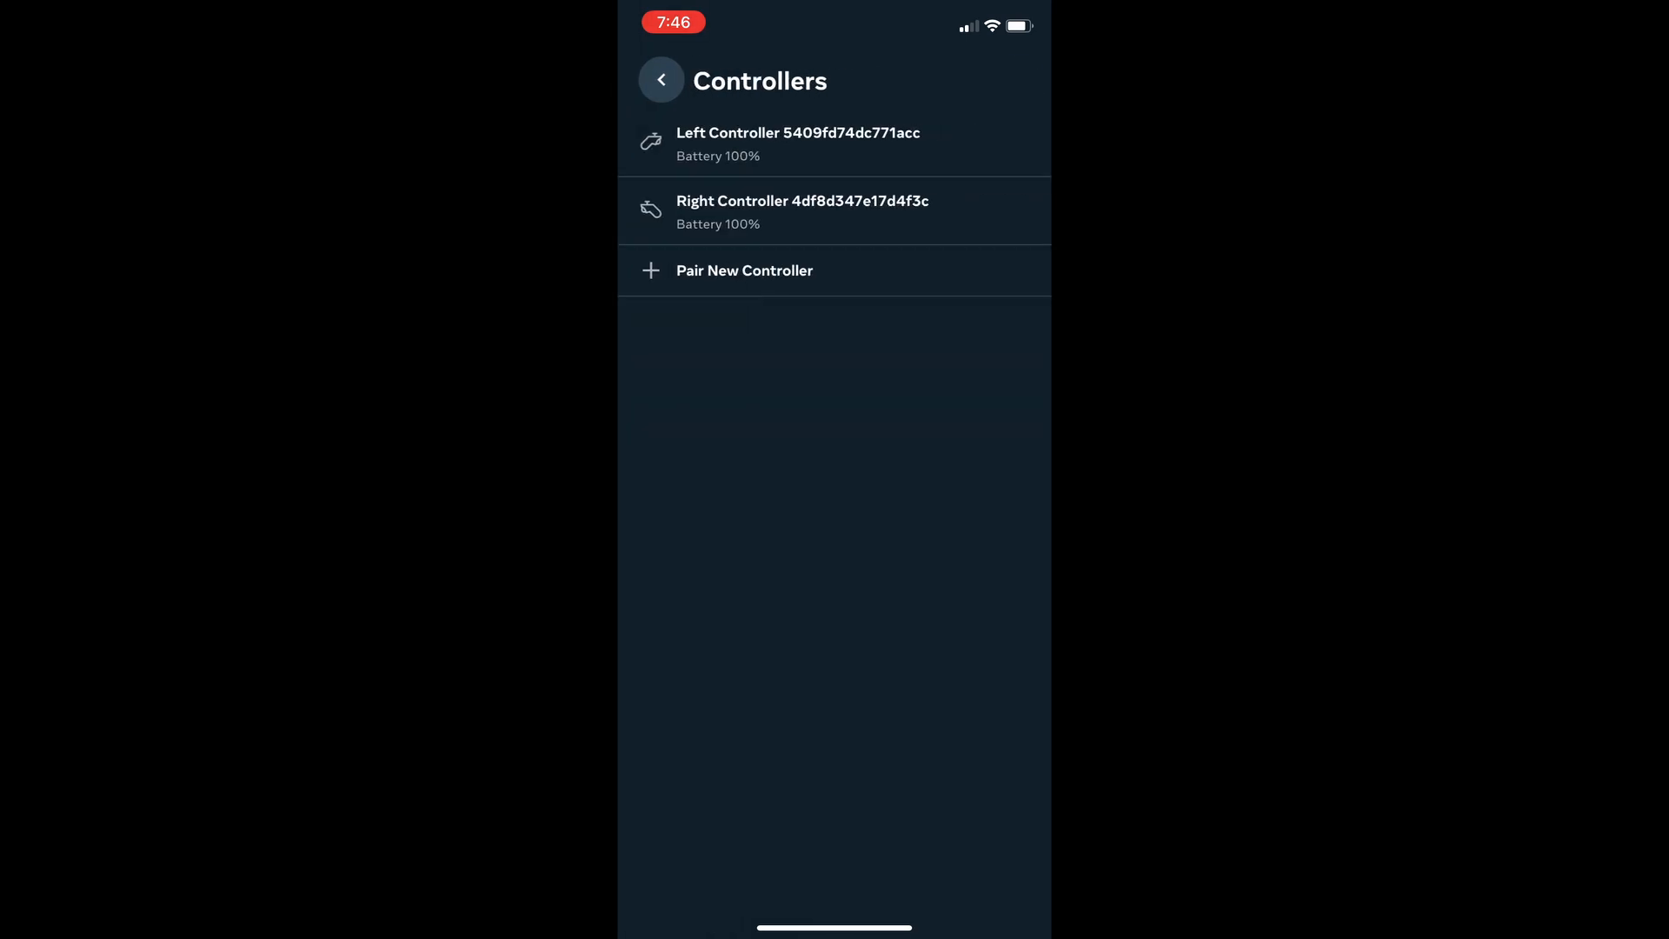
{"action": "left_click", "coordinate": [660, 80]}
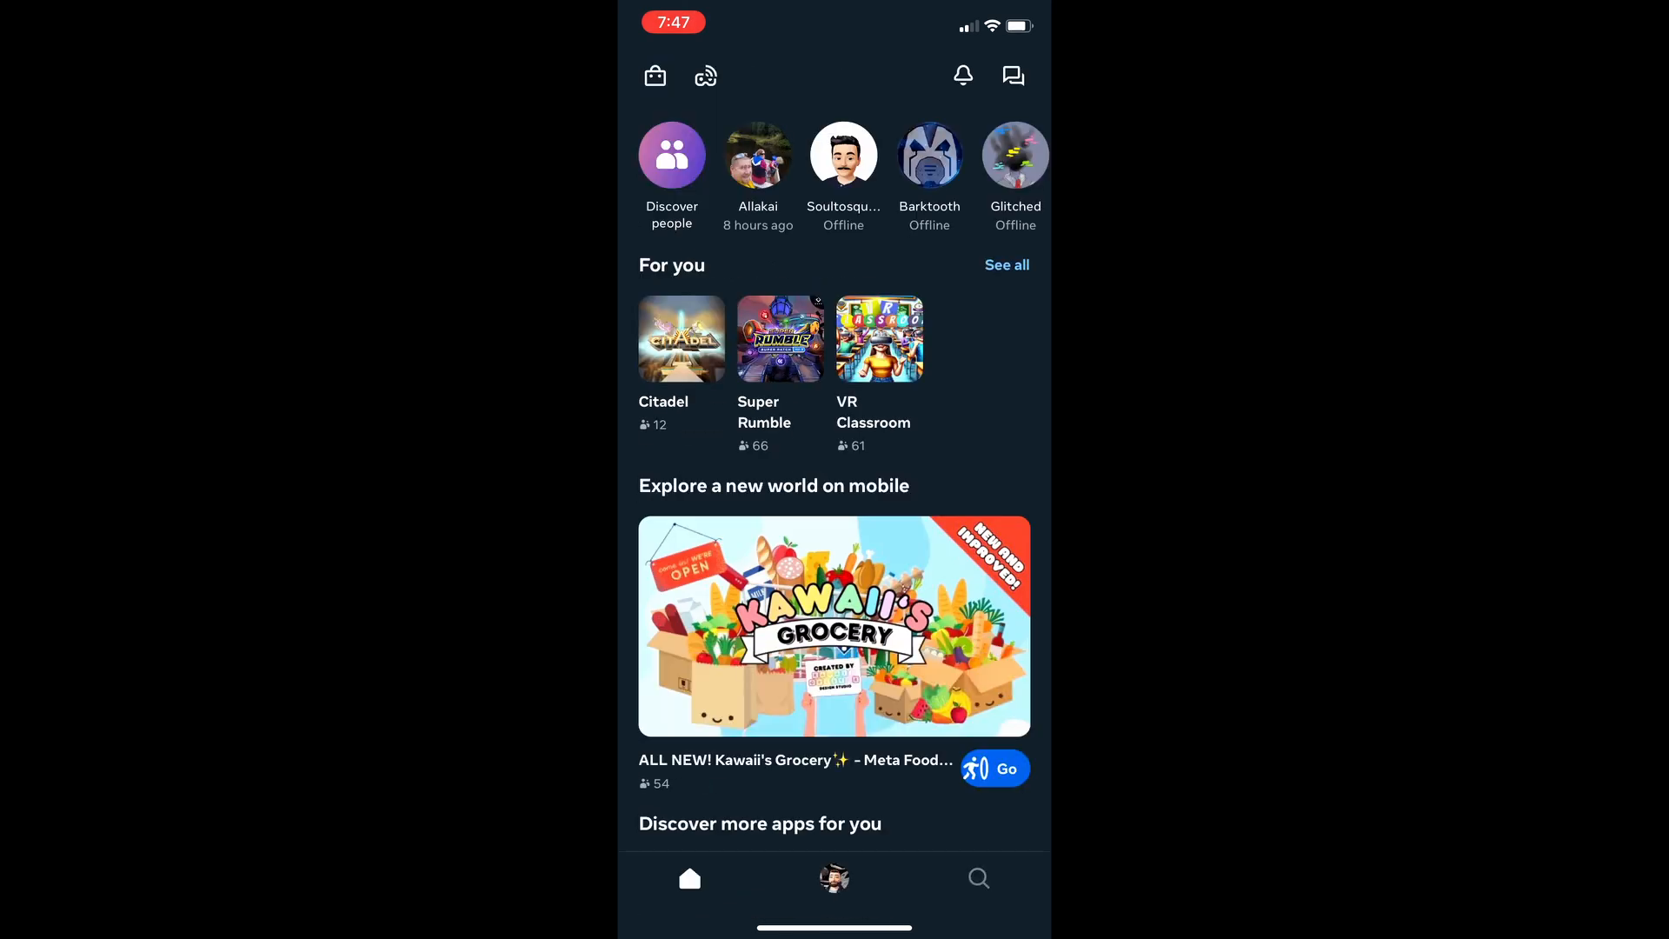
- Scroll your profile through Recent apps and Discover people, then bring up the account menu
{"action": "left_click", "coordinate": [833, 877]}
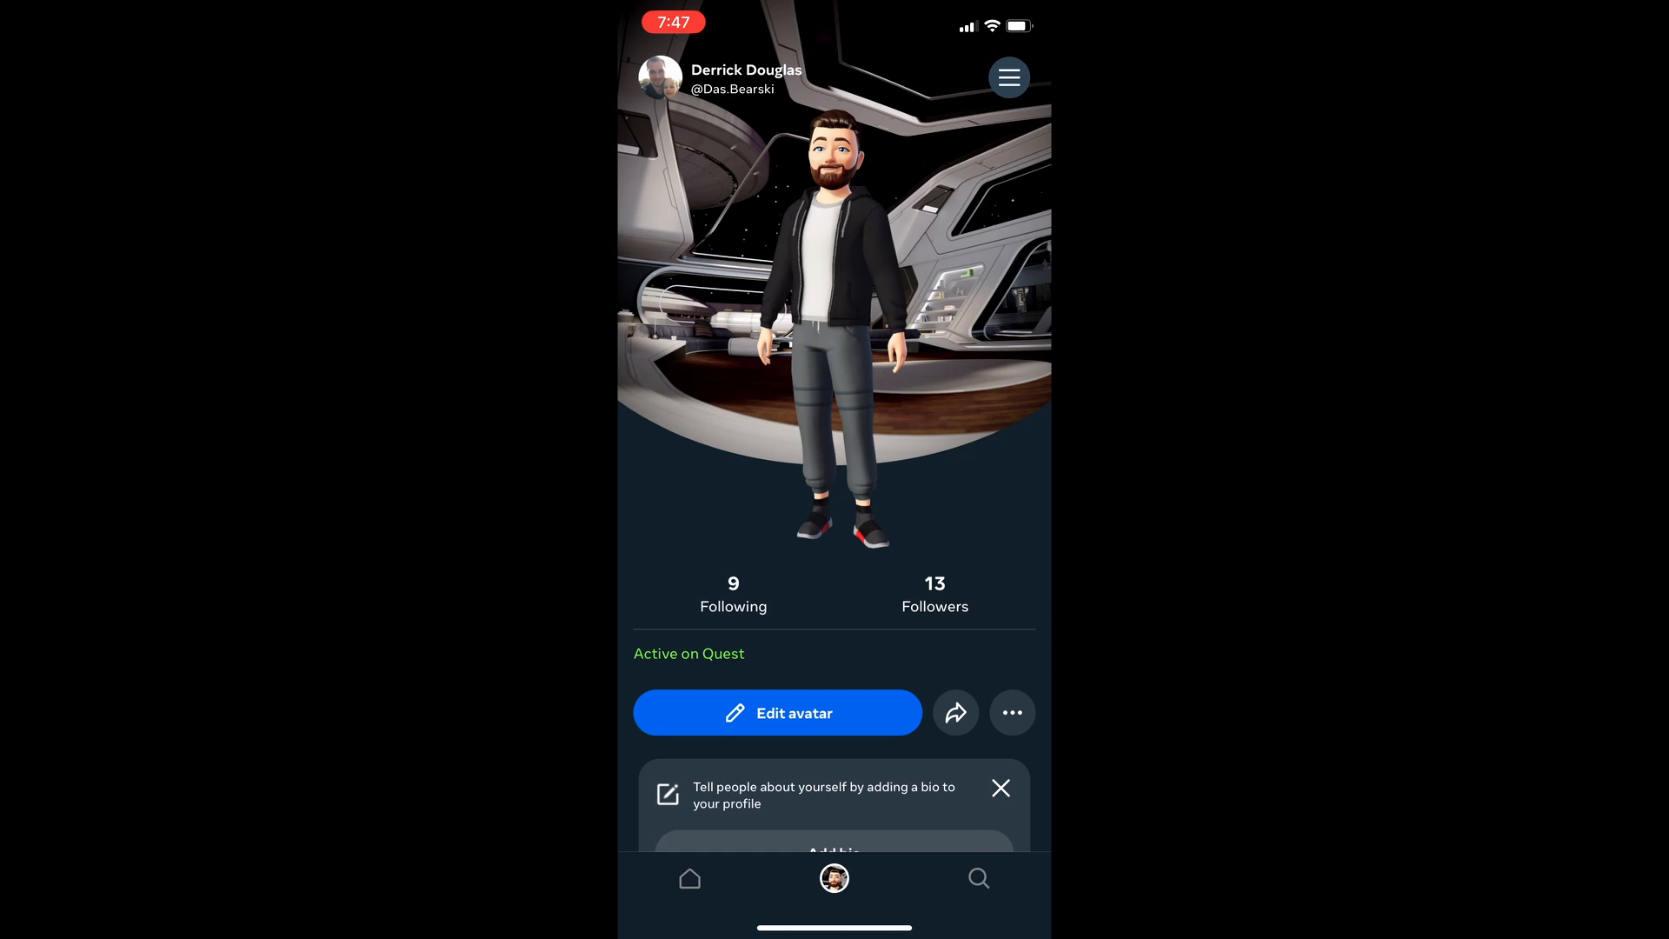
{"action": "scroll", "scroll_direction": "down", "scroll_amount": 3}
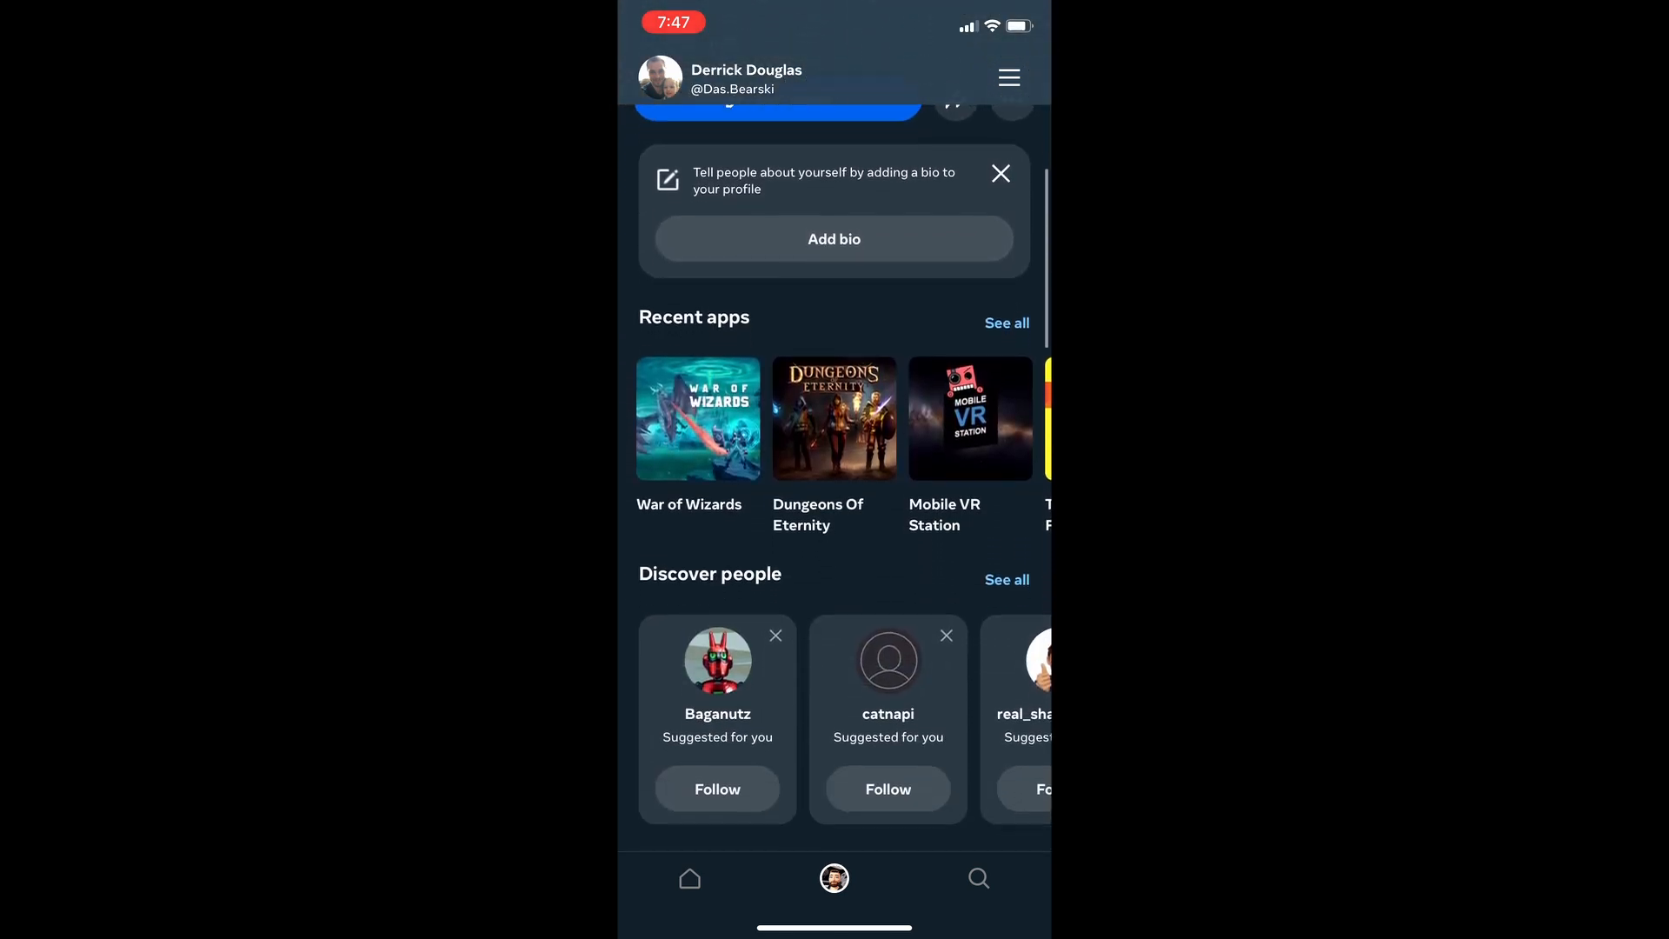
{"action": "scroll", "scroll_direction": "down", "scroll_amount": 3}
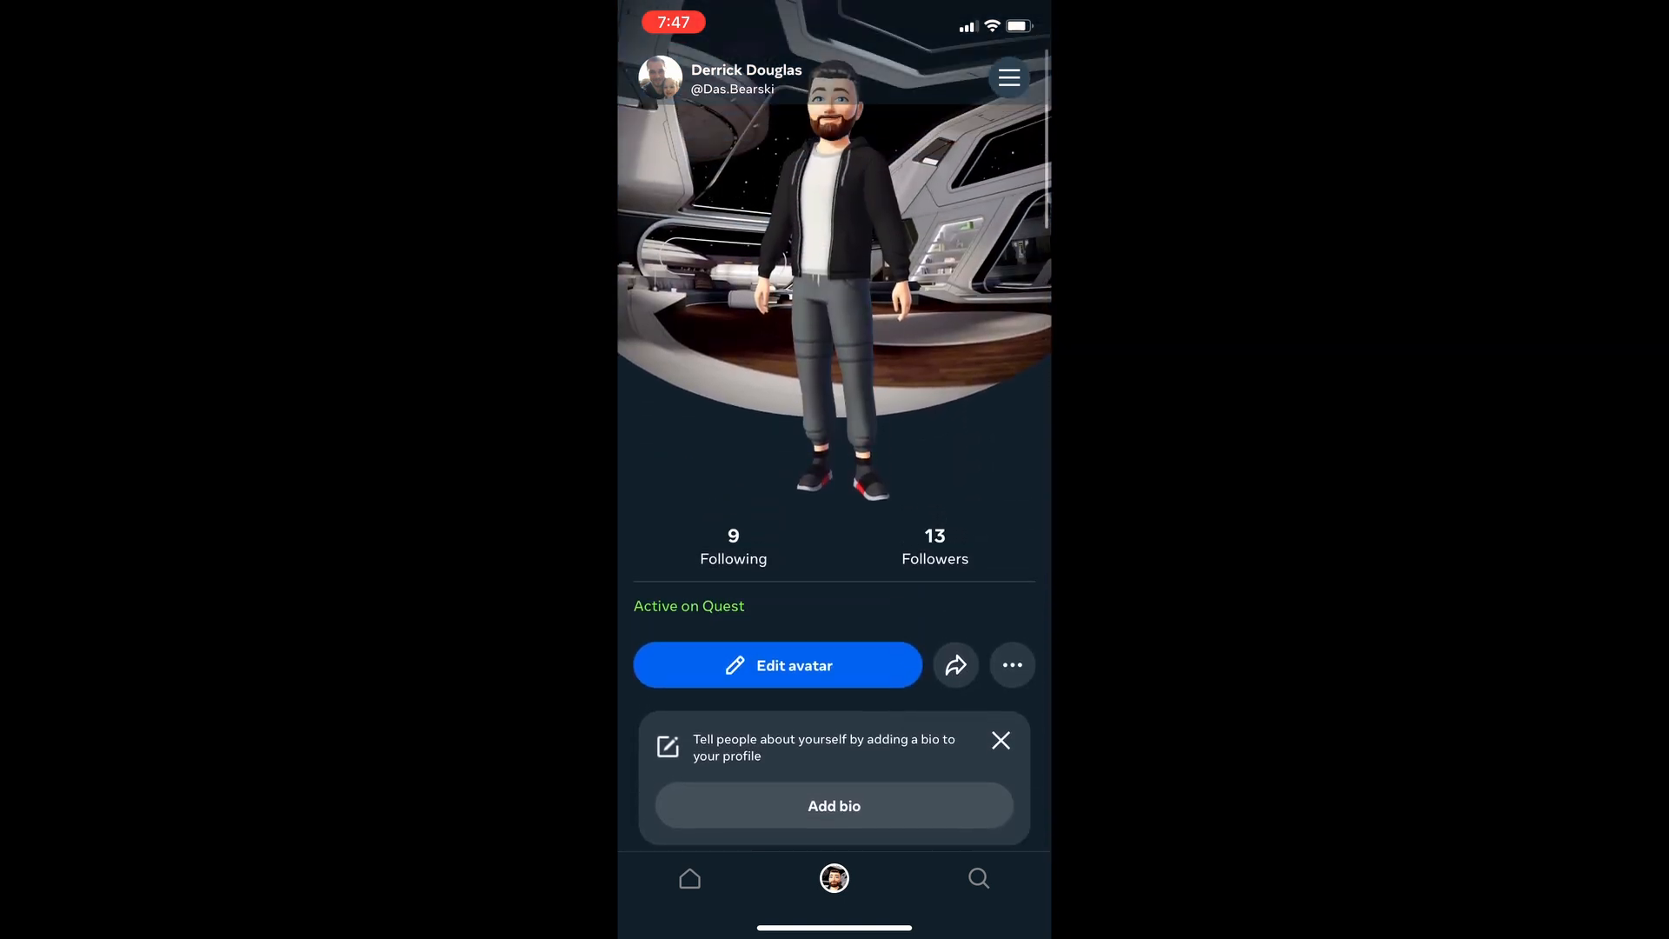
{"action": "left_click", "coordinate": [1007, 77]}
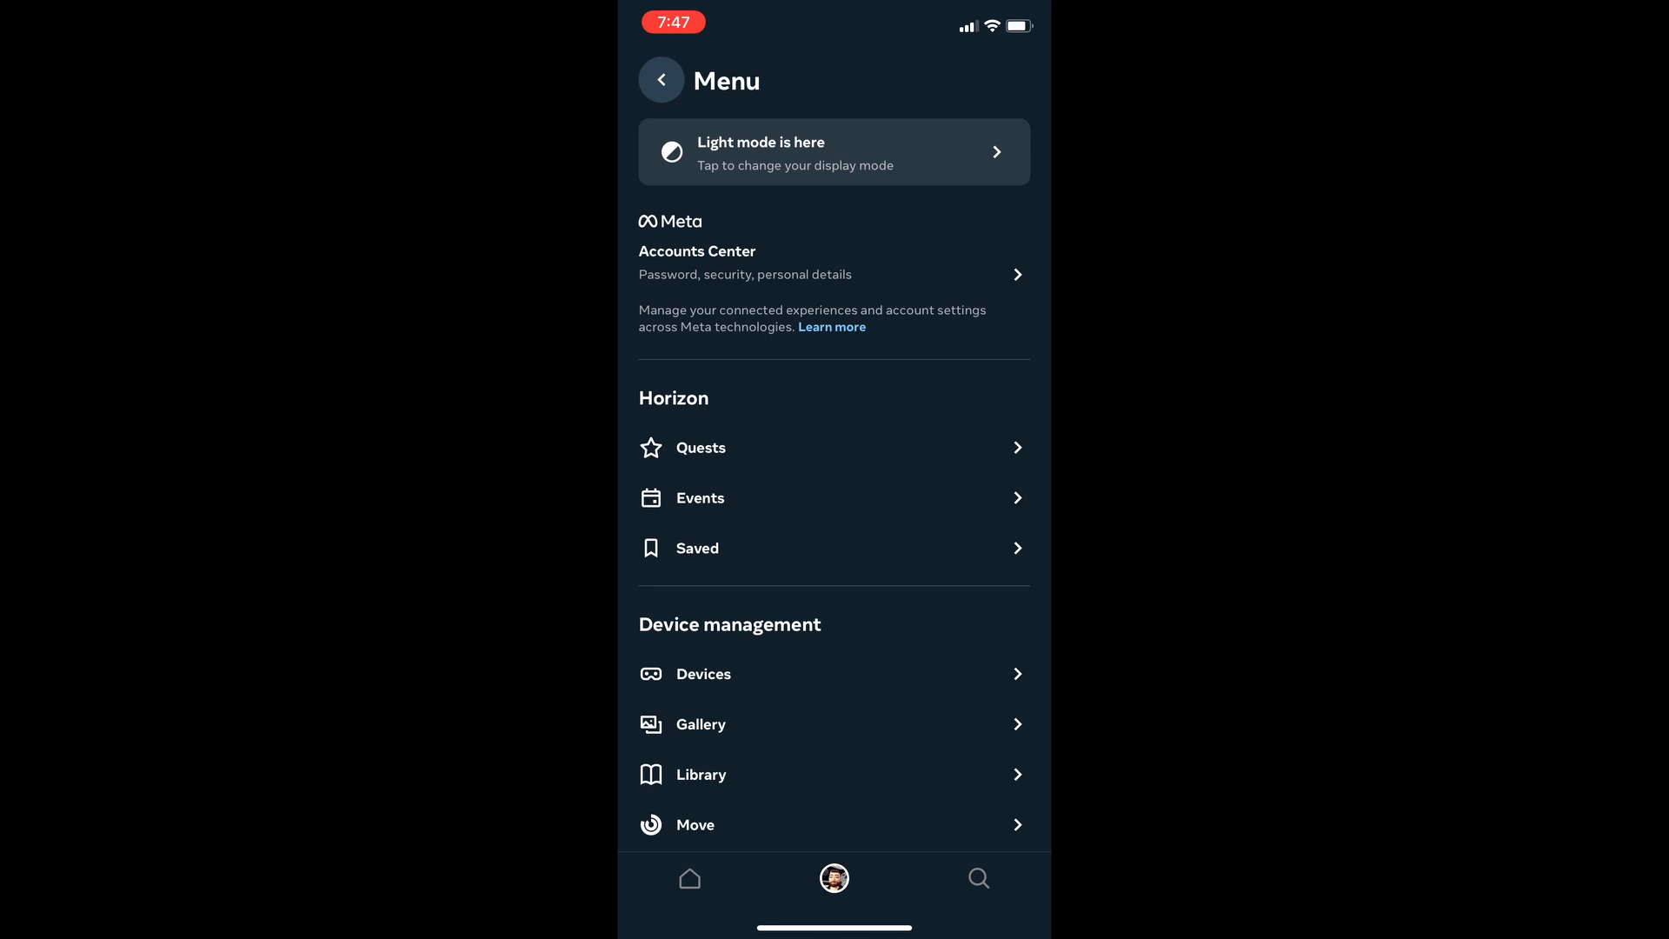
- Browse the Horizon Quests list and return to the menu
{"action": "left_click", "coordinate": [701, 447]}
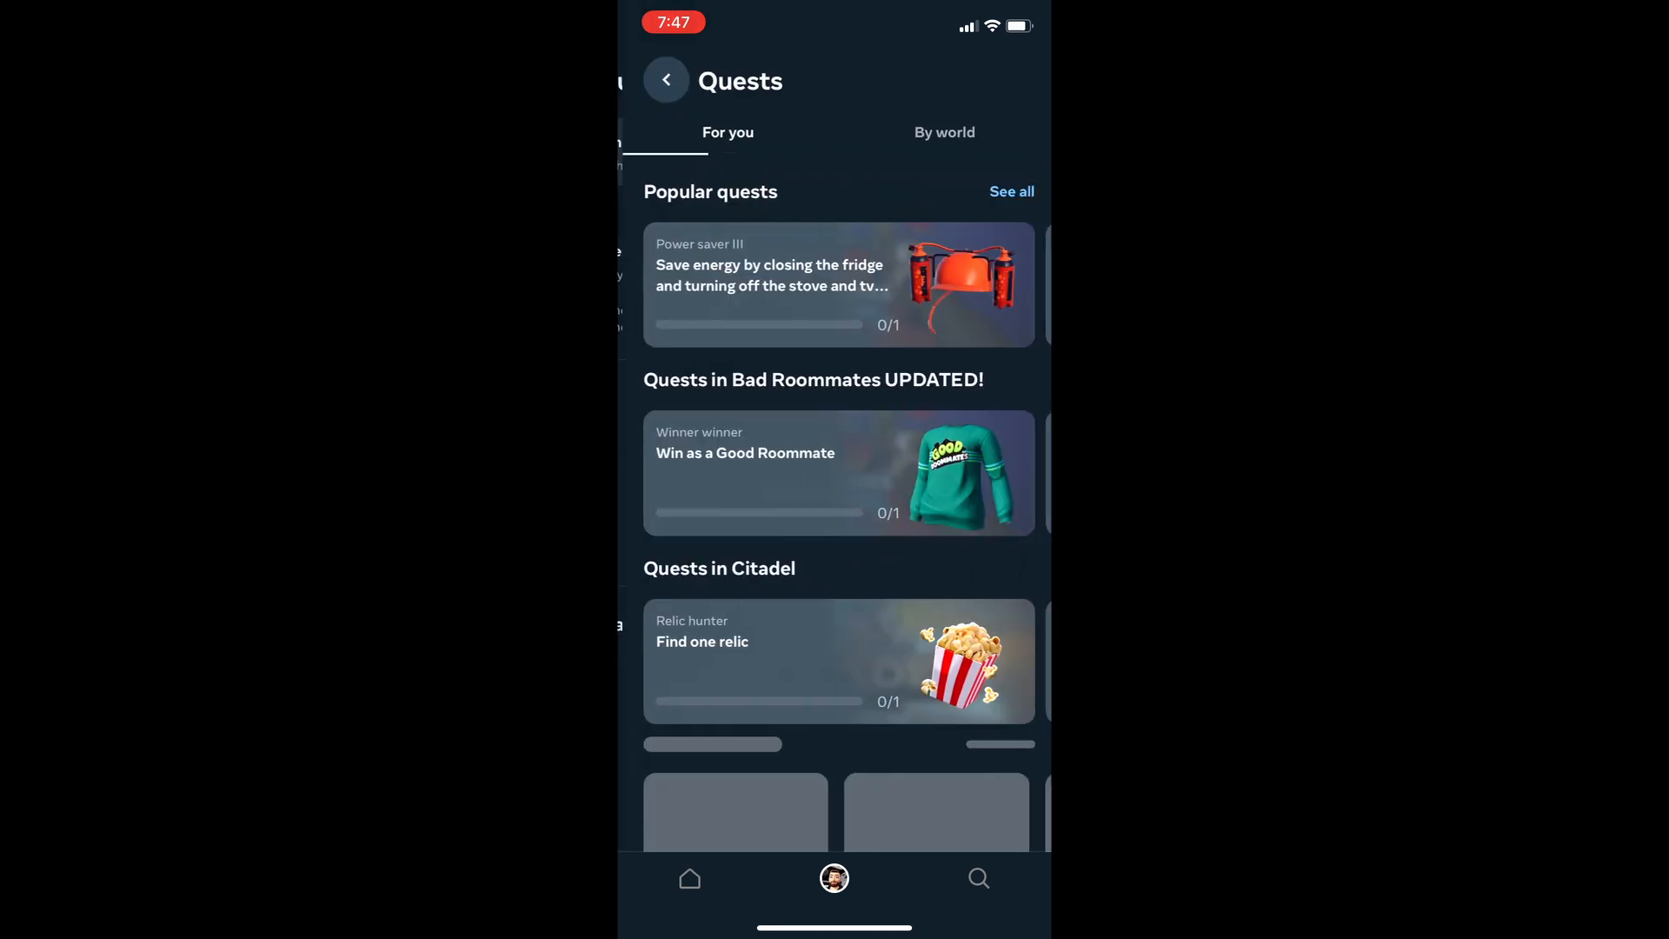
{"action": "scroll", "scroll_direction": "down", "scroll_amount": 3}
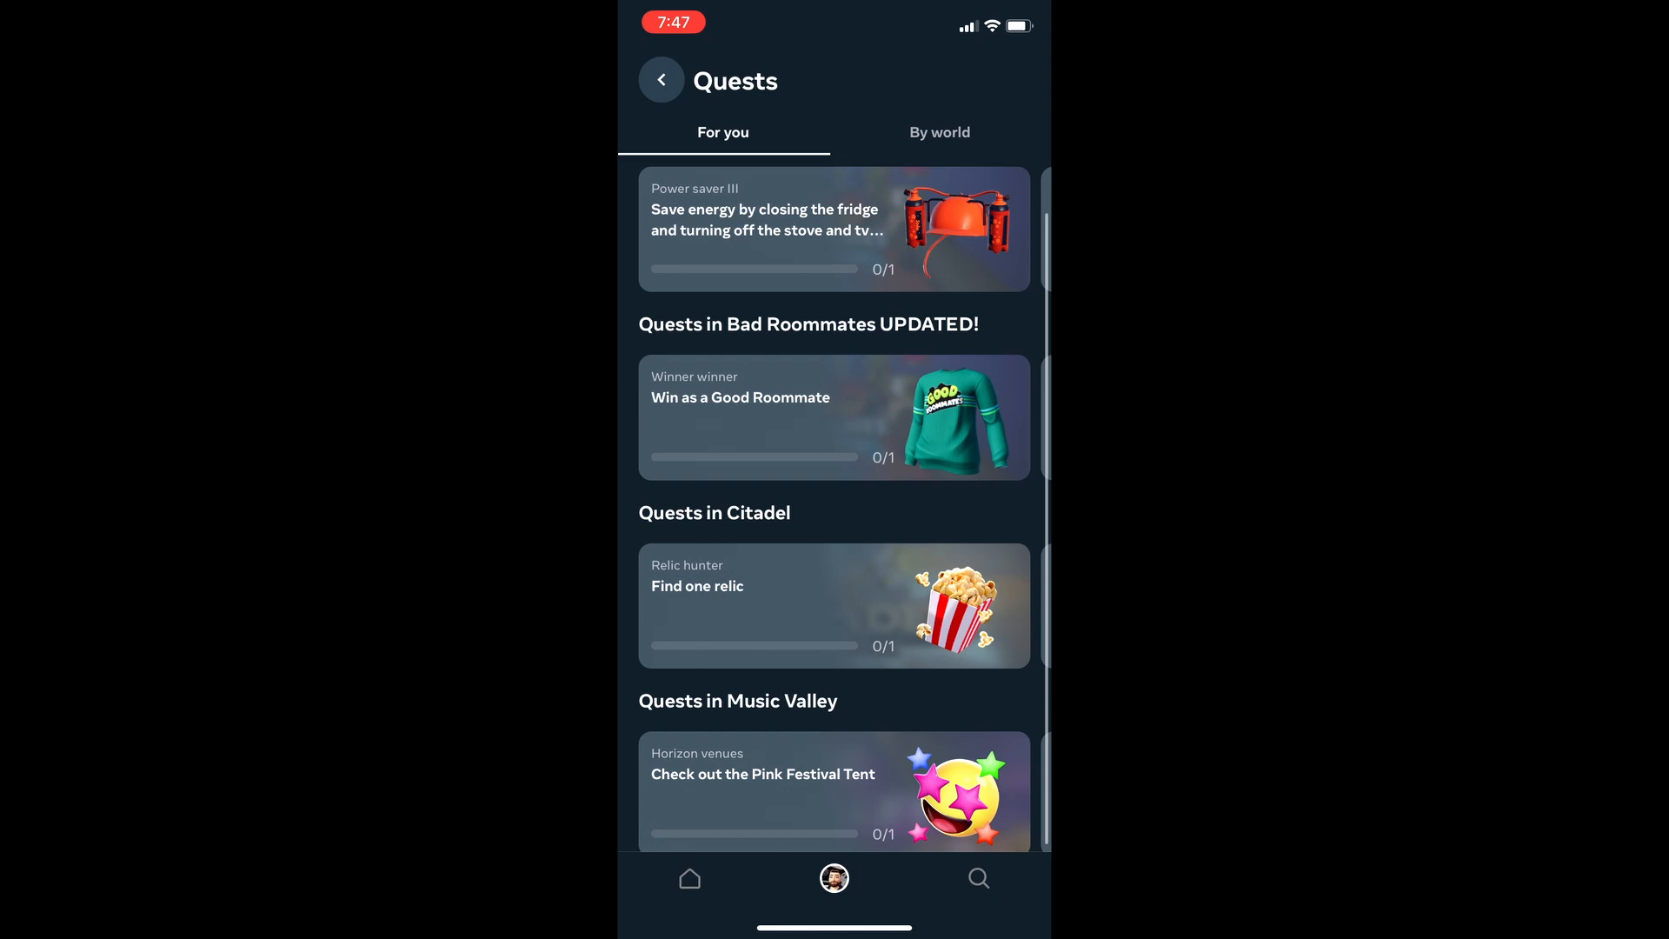
{"action": "left_click", "coordinate": [661, 78]}
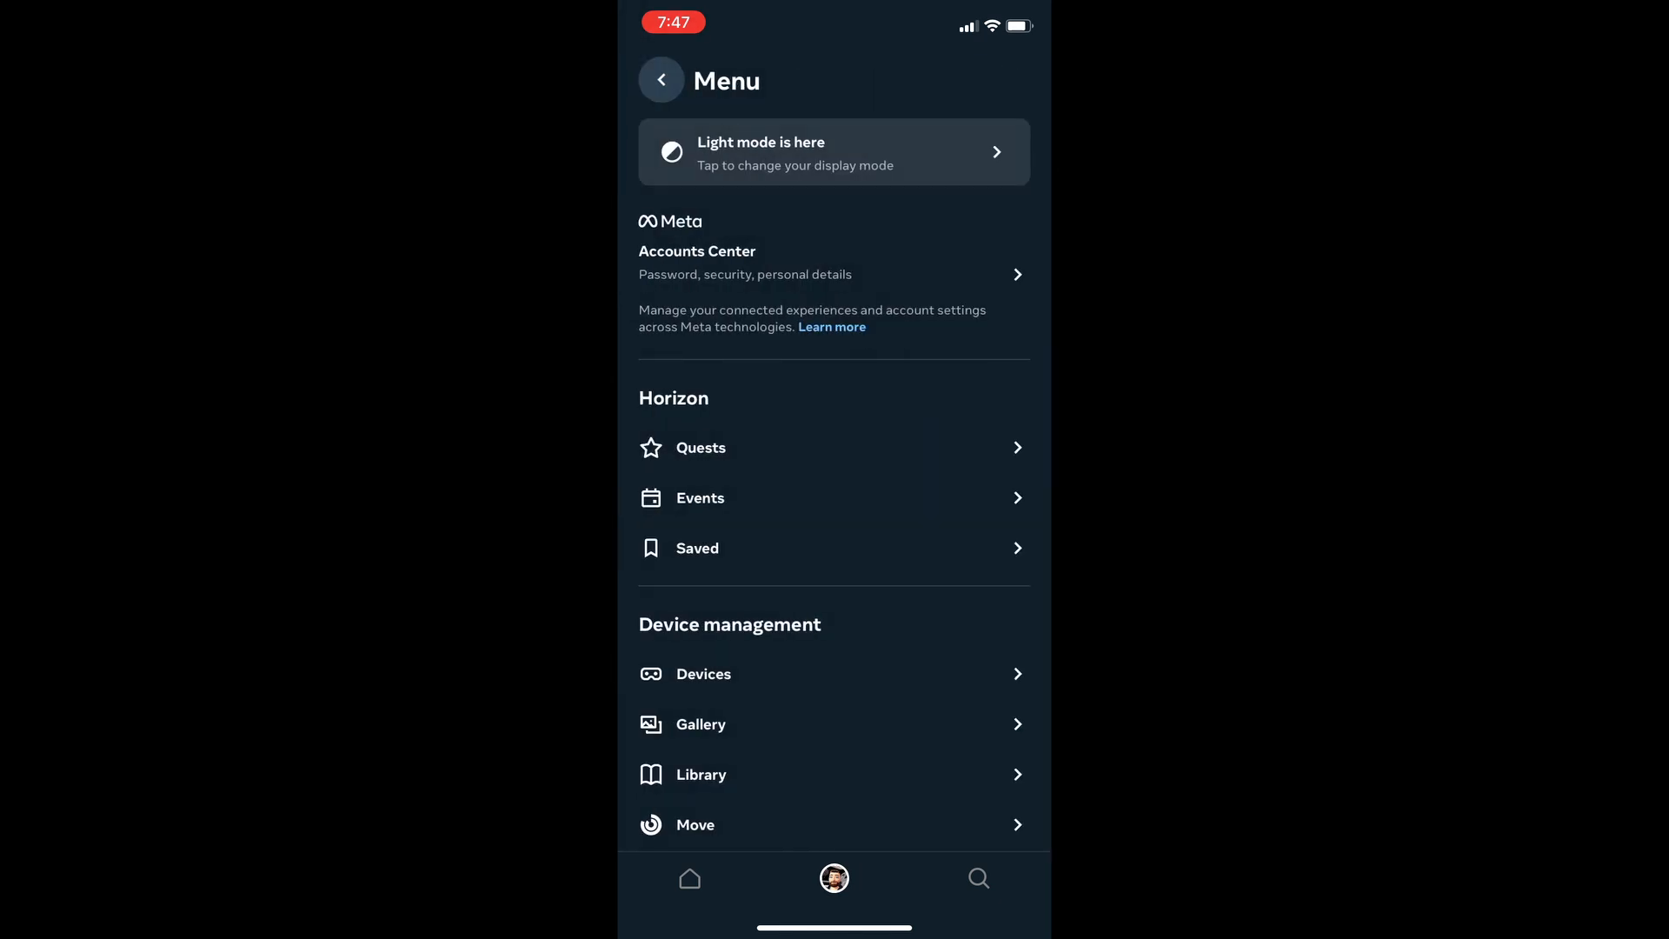
- Scroll through the Saved collection, including Metal: Hellsinger VR, and return to the menu
{"action": "left_click", "coordinate": [700, 497]}
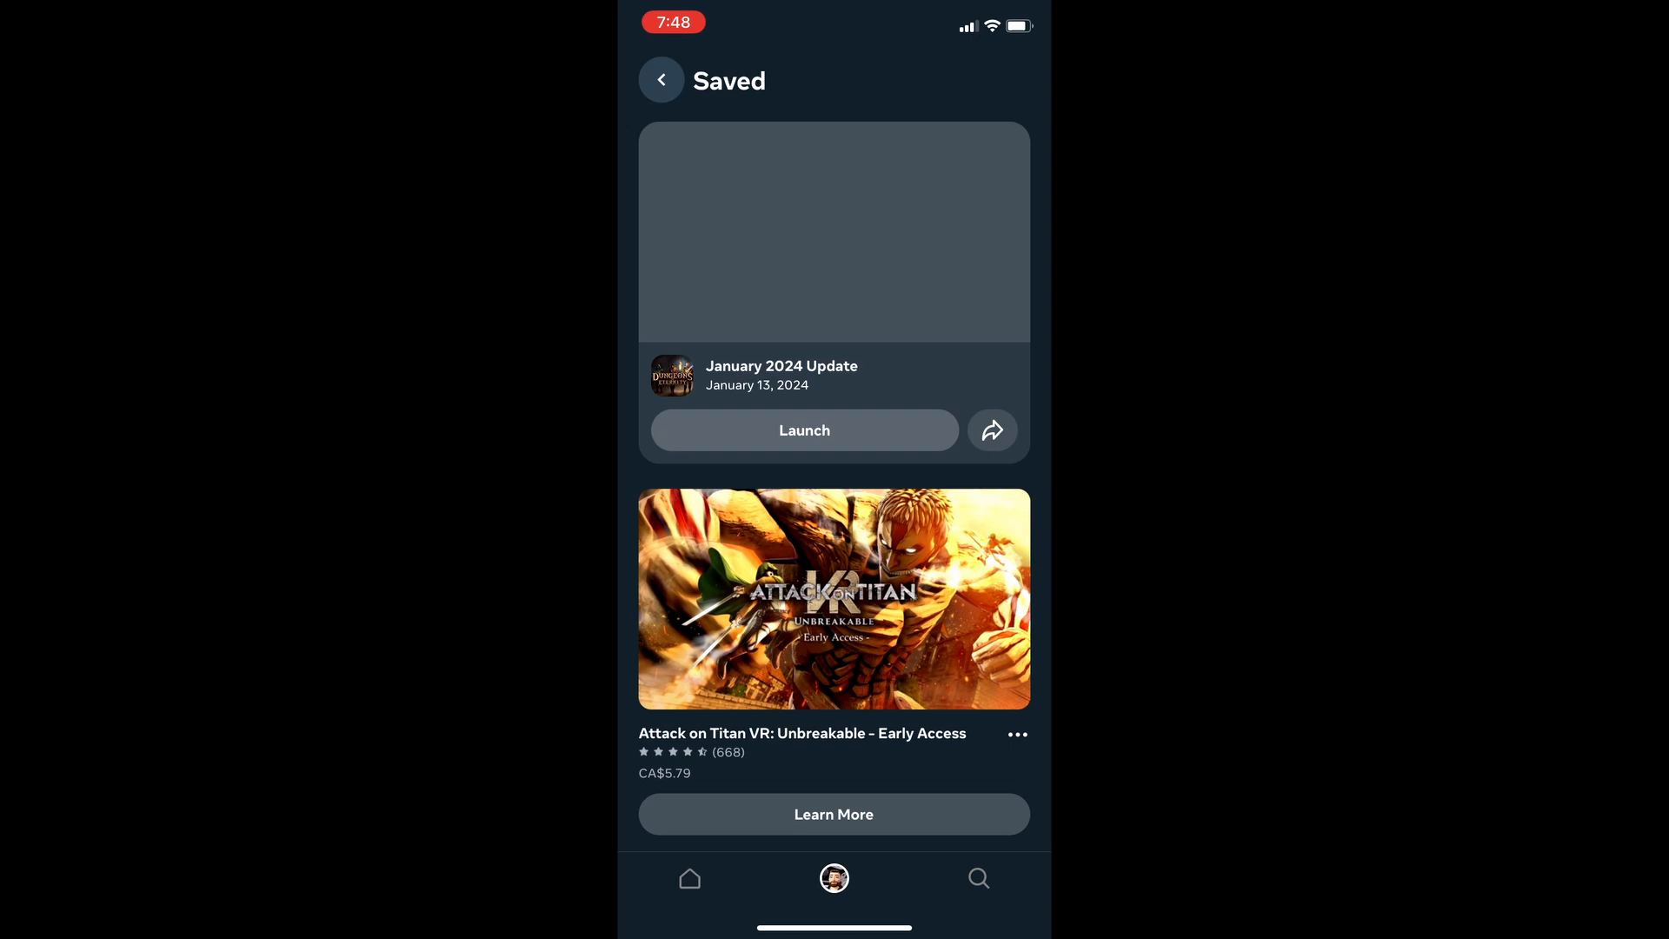
{"action": "scroll", "scroll_direction": "down", "scroll_amount": 3}
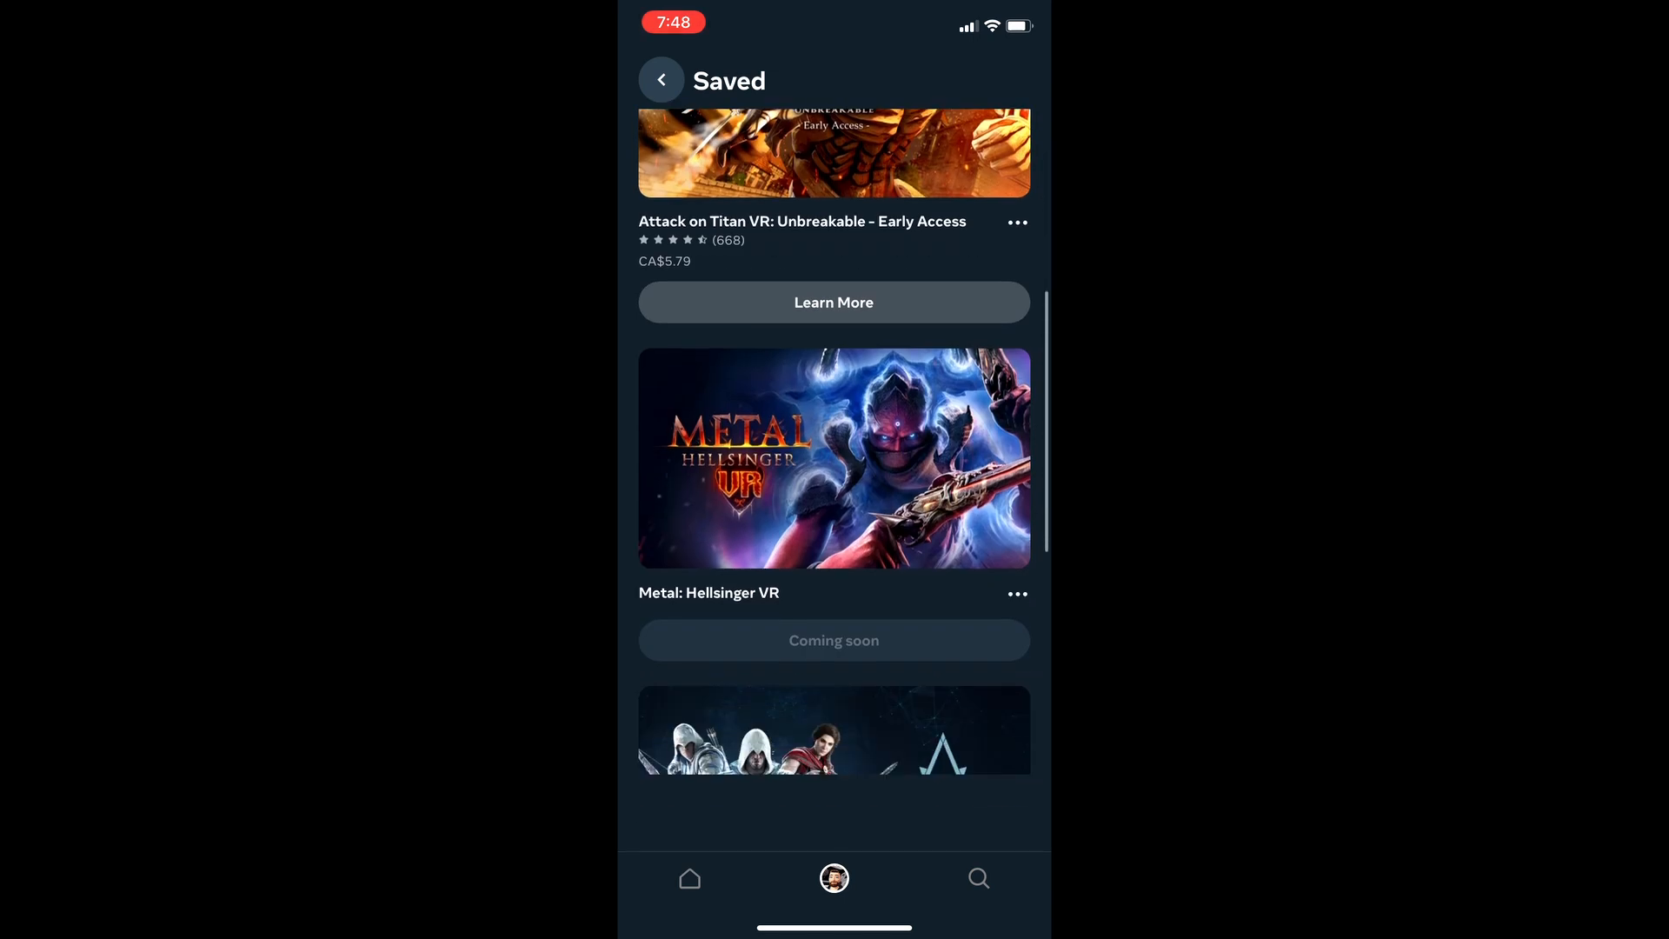
{"action": "scroll", "scroll_direction": "down", "scroll_amount": 3}
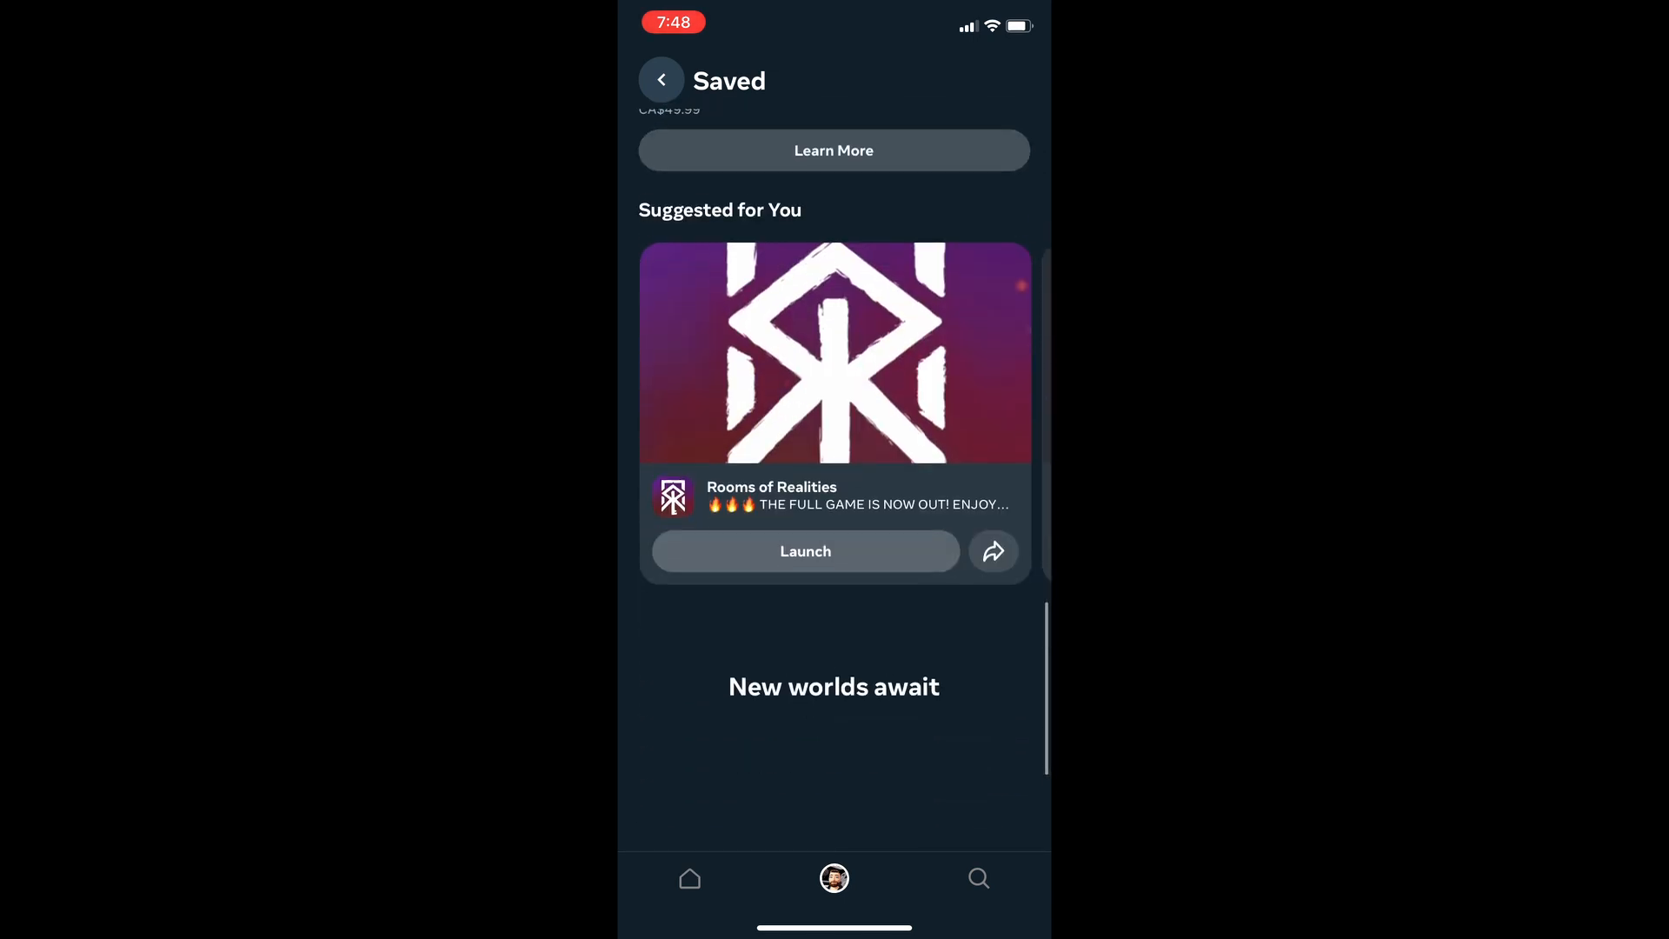
{"action": "scroll", "scroll_direction": "down", "scroll_amount": 3}
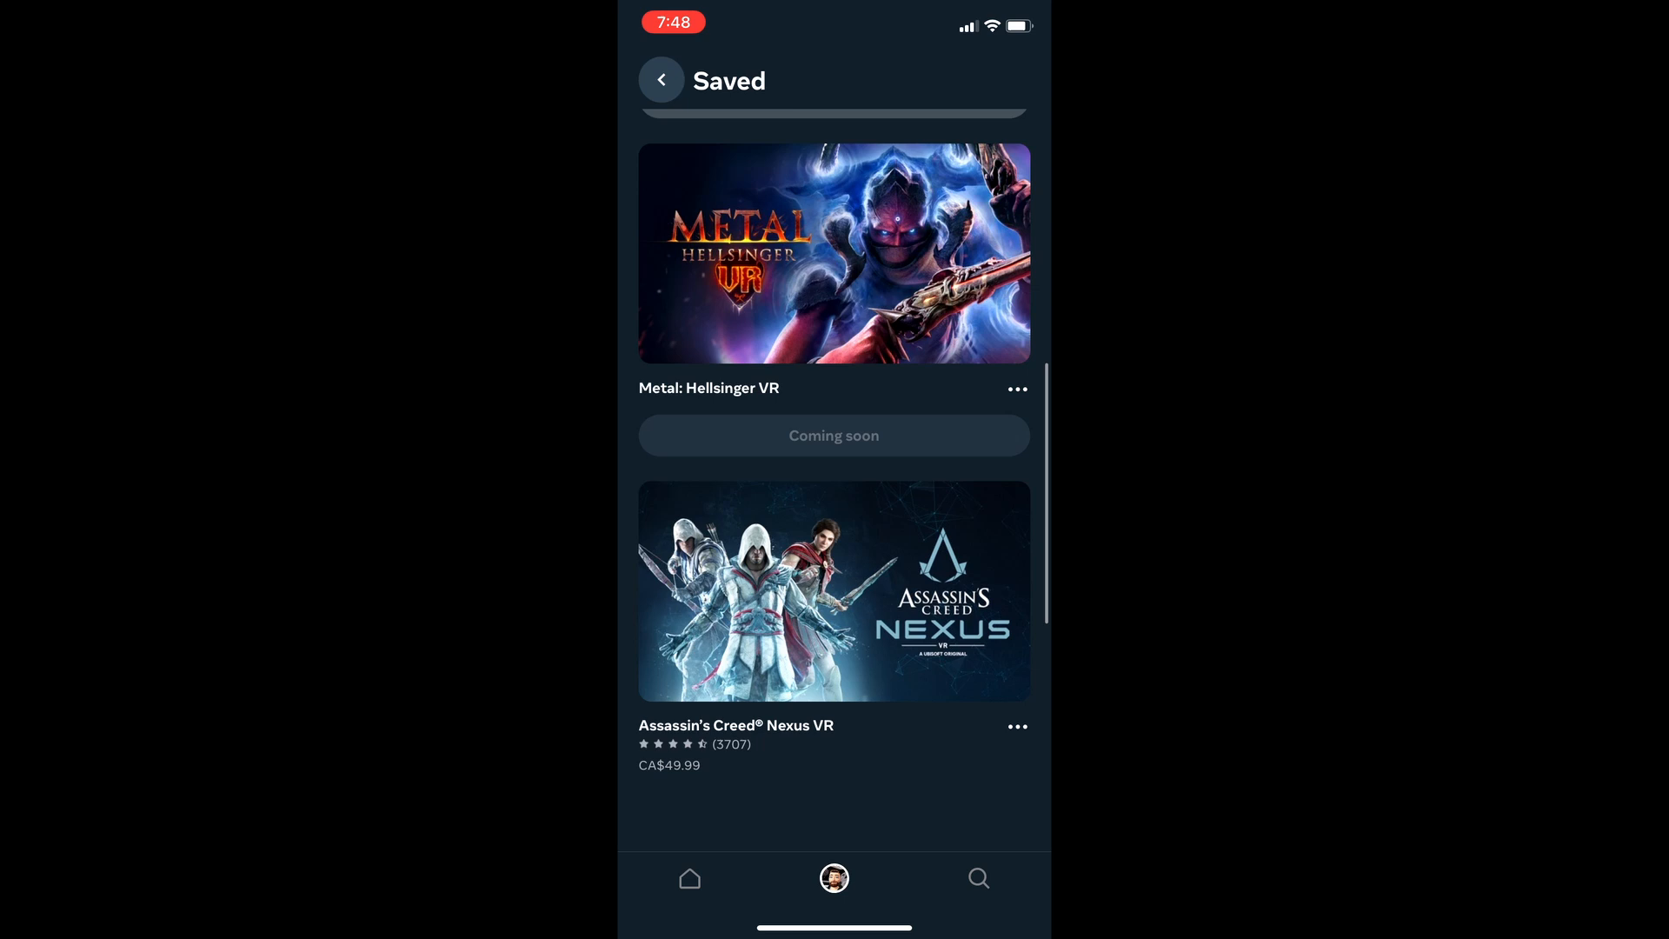
{"action": "left_click", "coordinate": [661, 80]}
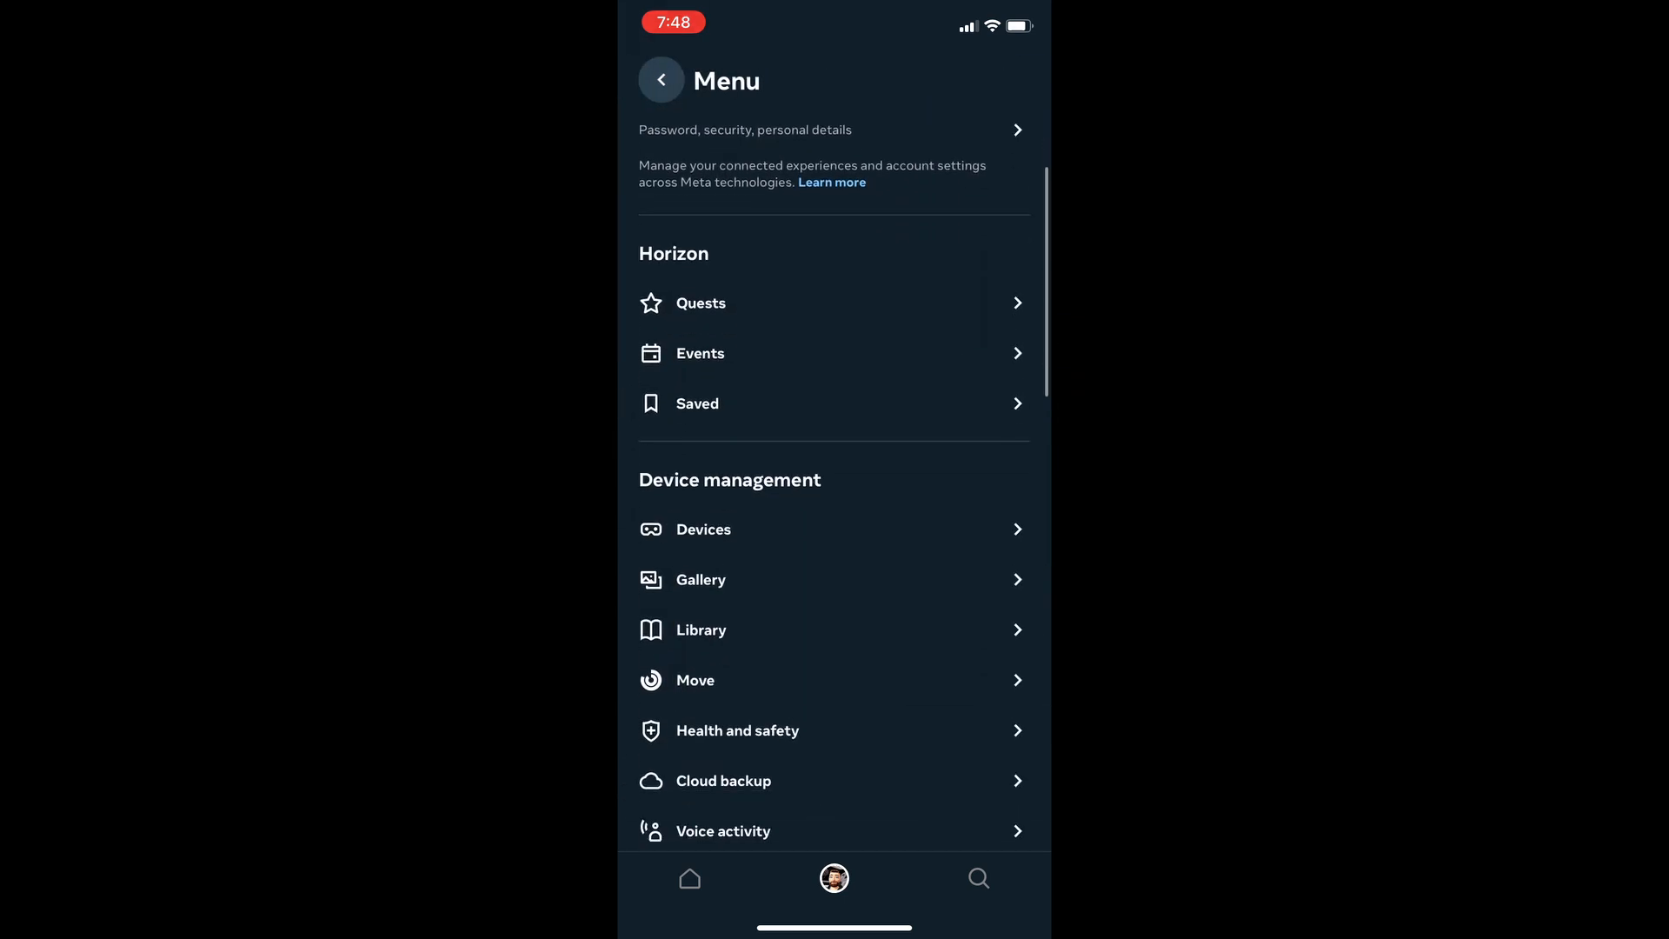
{"action": "left_click", "coordinate": [702, 529]}
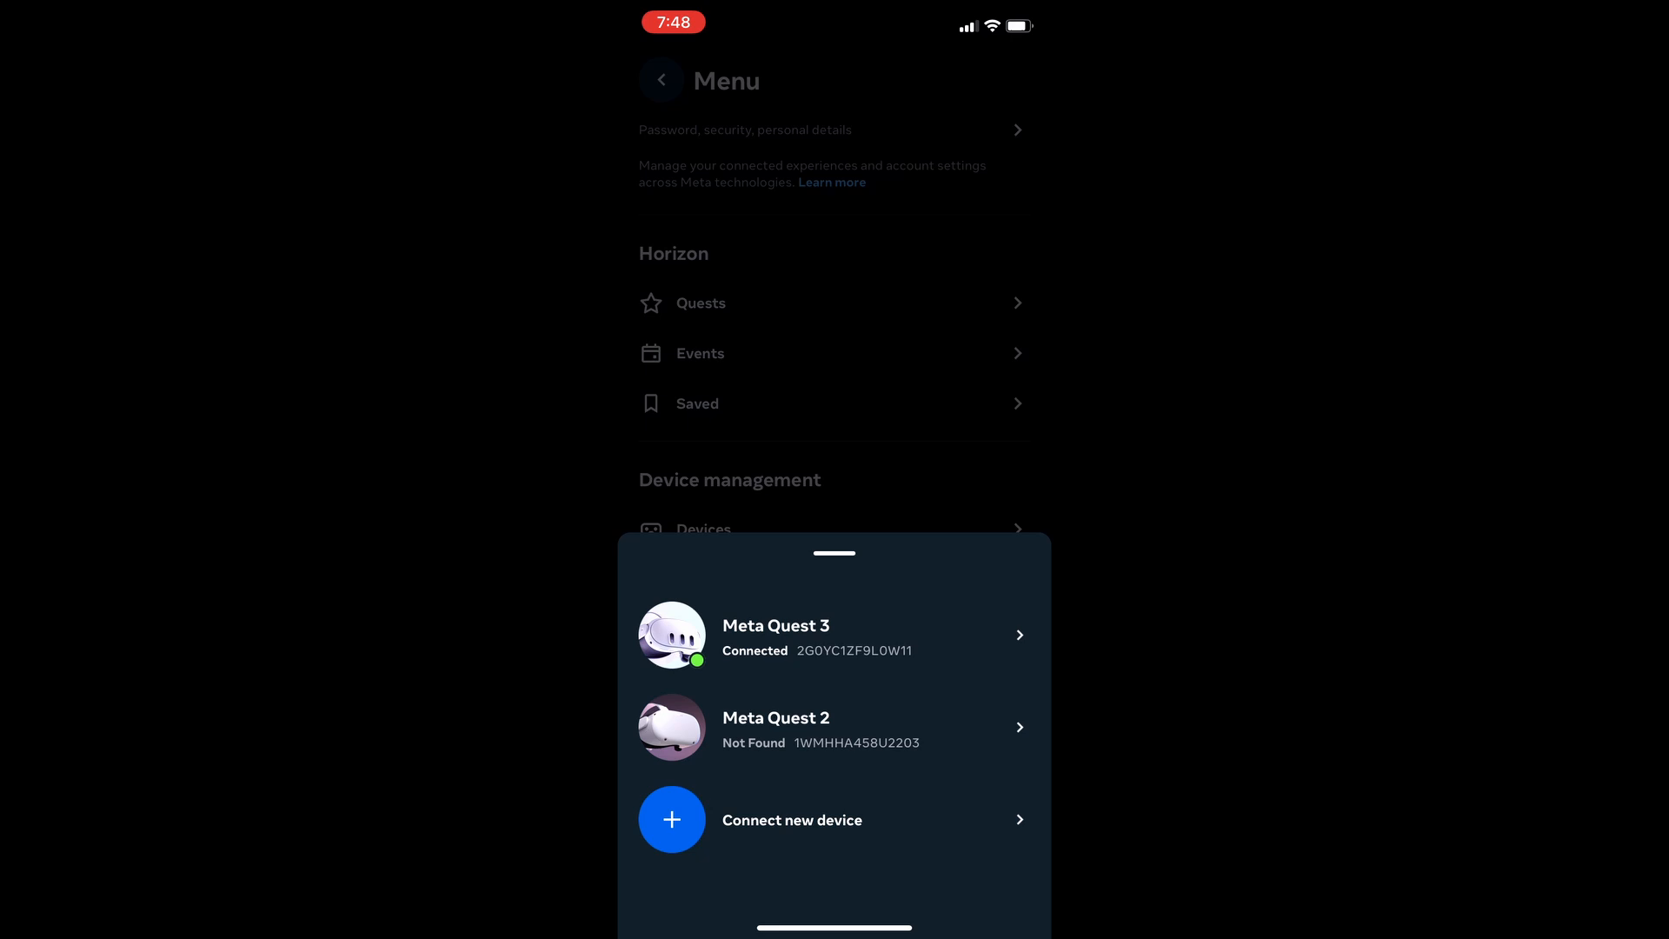
{"action": "left_click", "coordinate": [833, 553]}
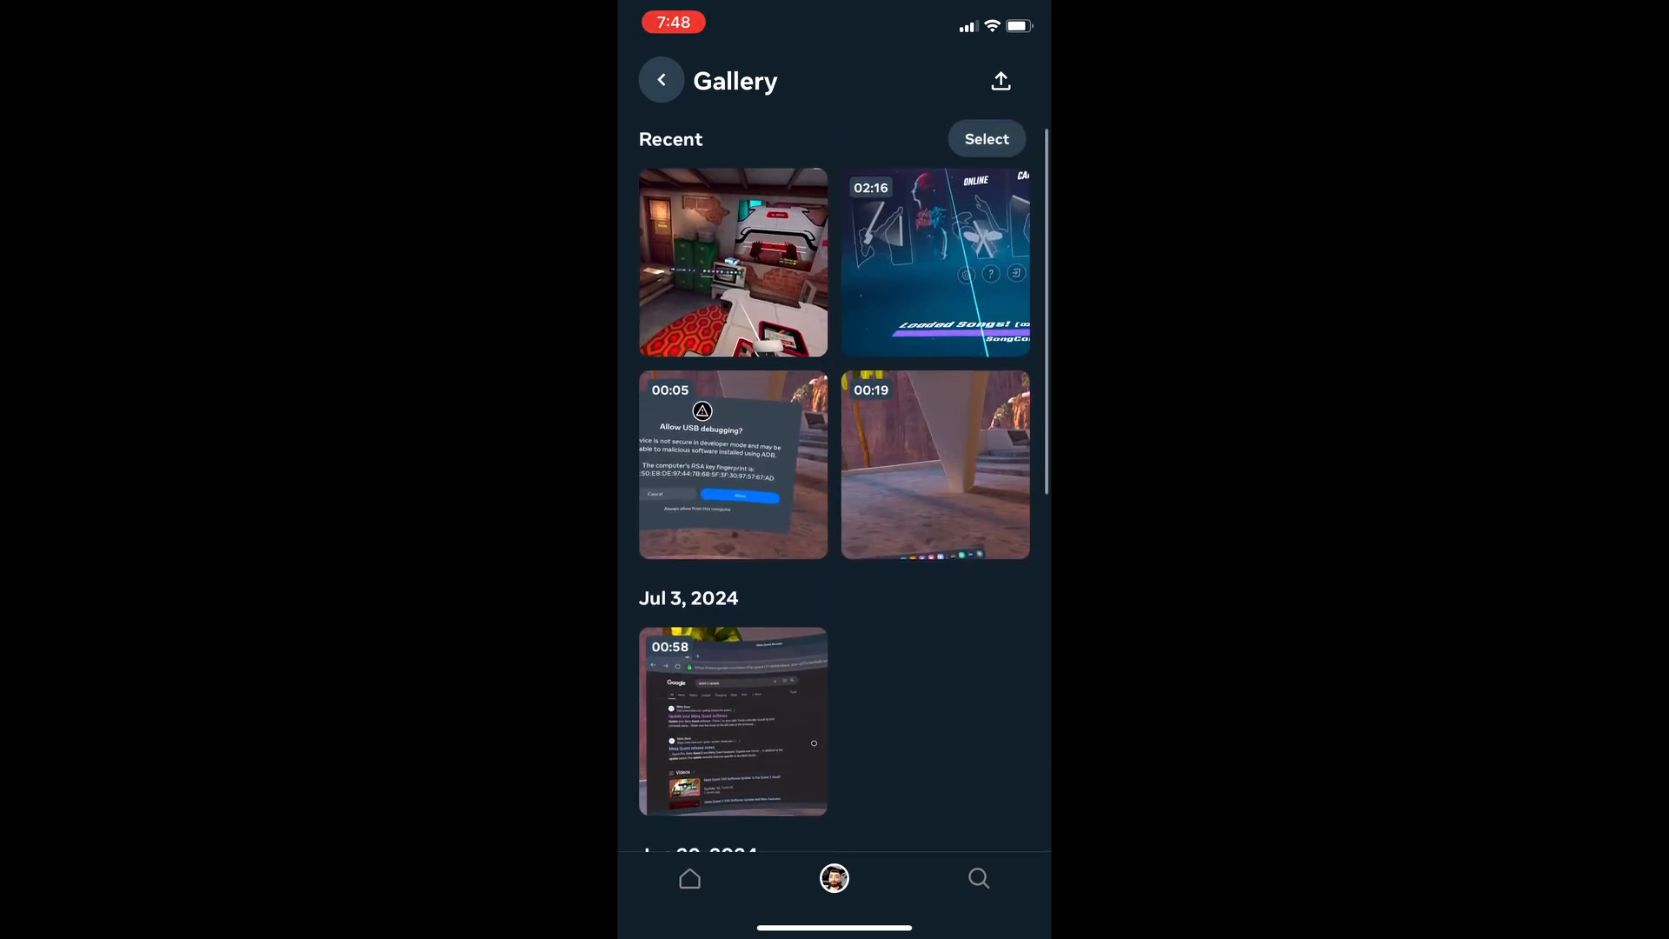
{"action": "left_click", "coordinate": [660, 80]}
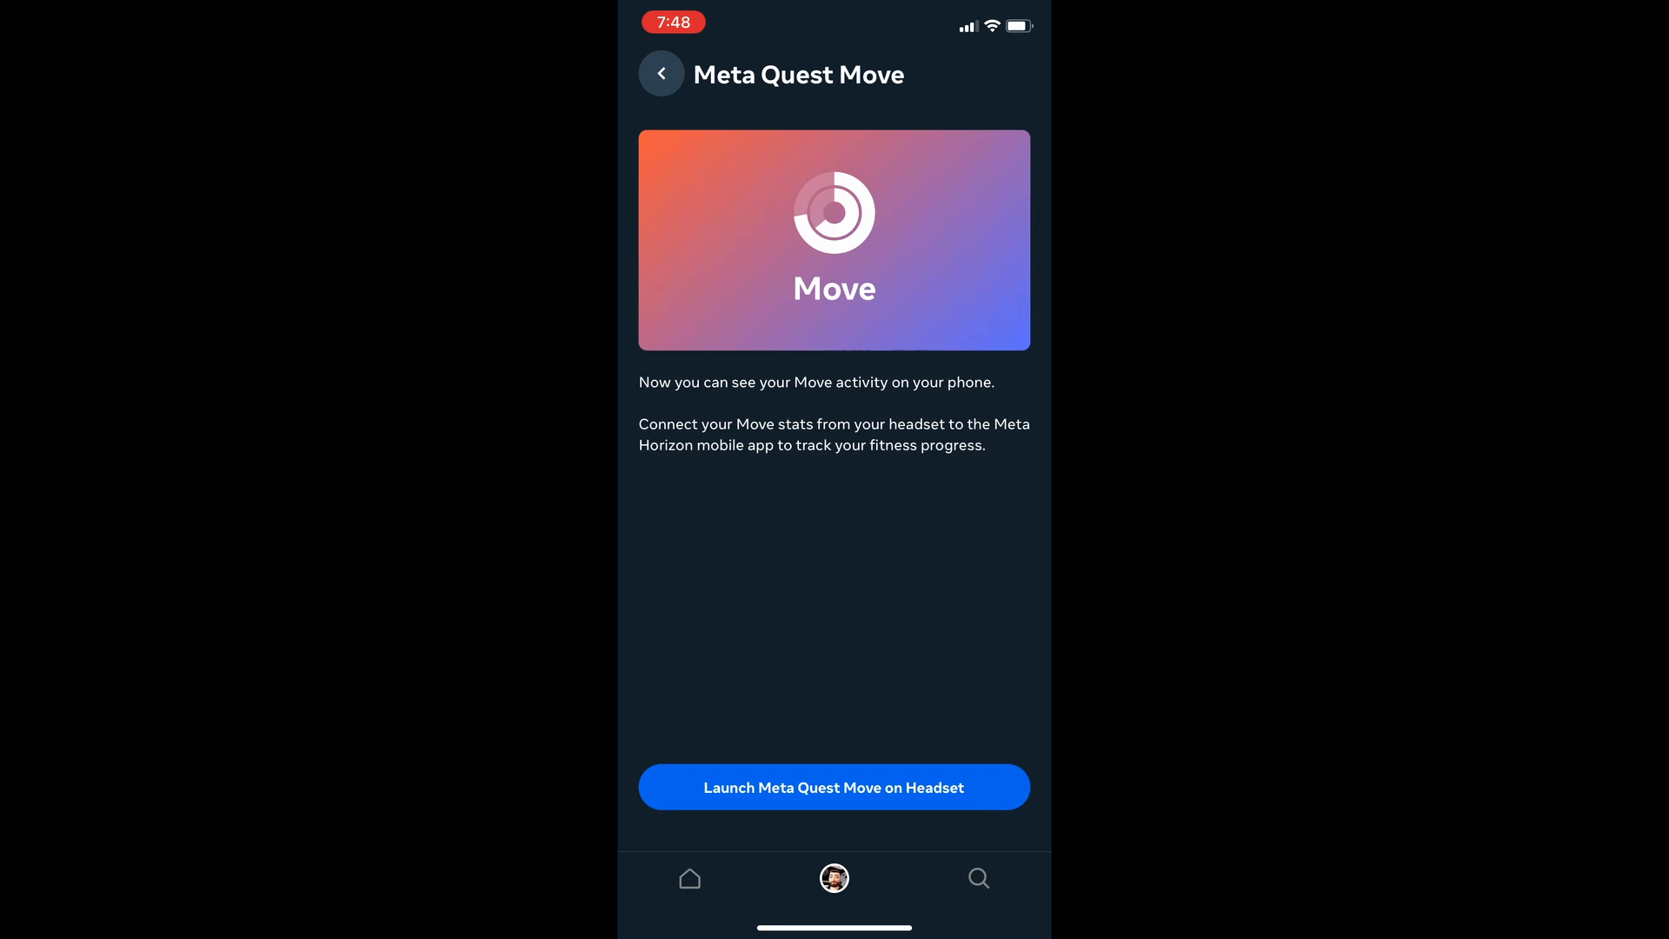
{"action": "left_click", "coordinate": [661, 73]}
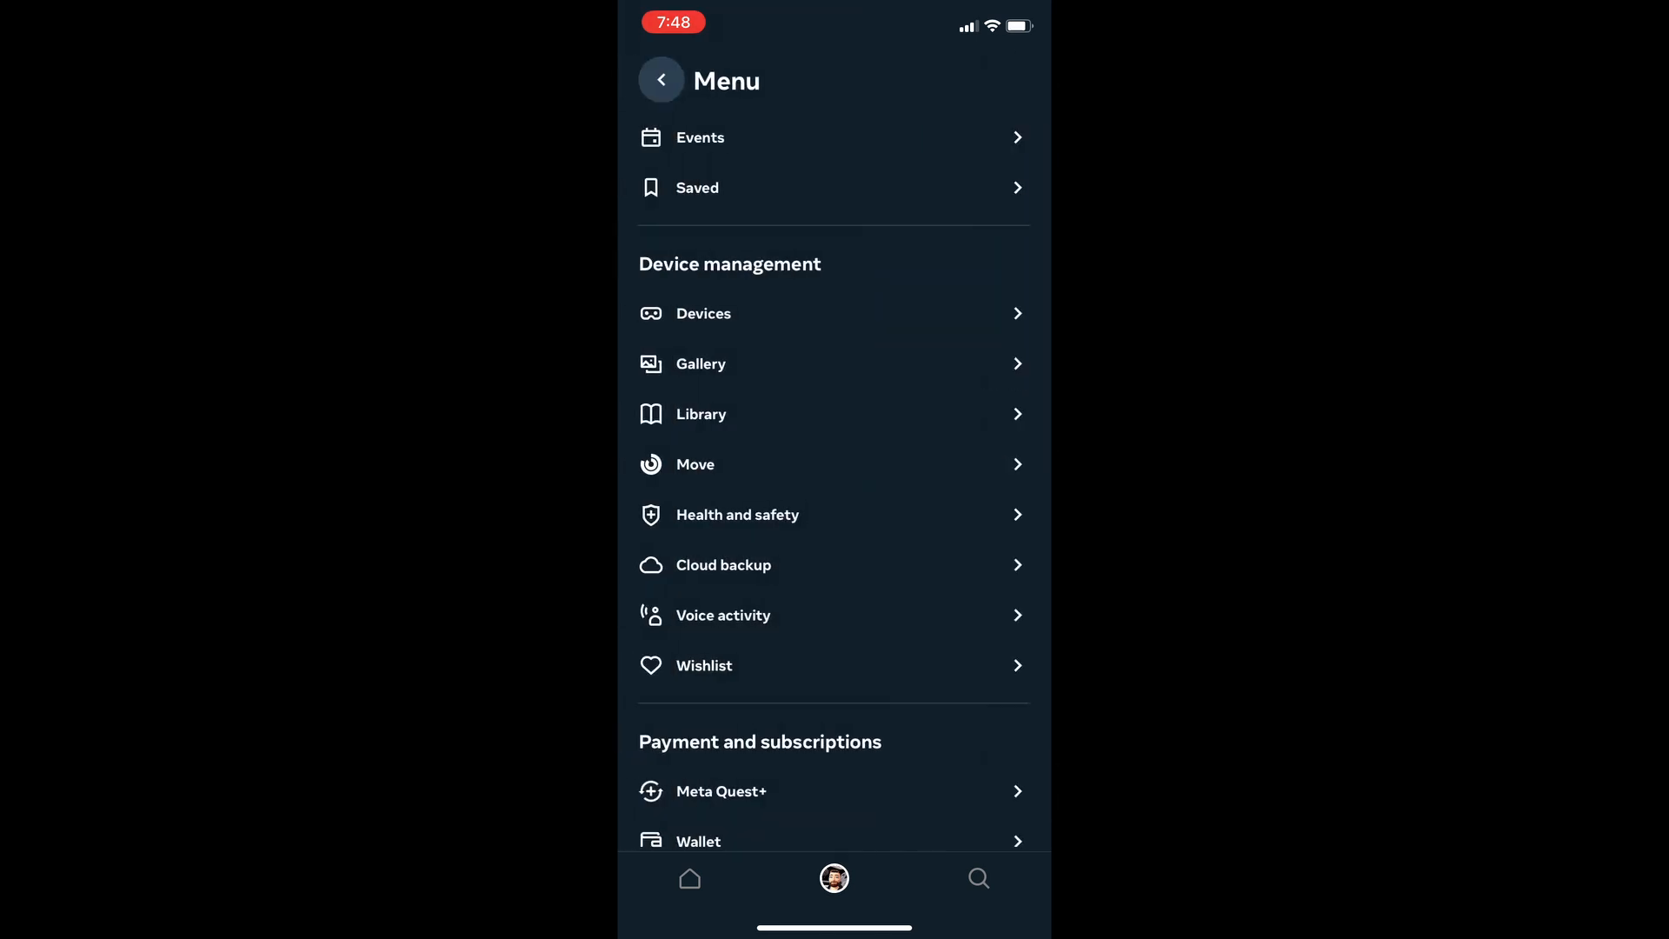
- Scroll the Menu down to Payment and subscriptions and open Referrals on its Apps tab
{"action": "scroll", "scroll_direction": "down", "scroll_amount": 3}
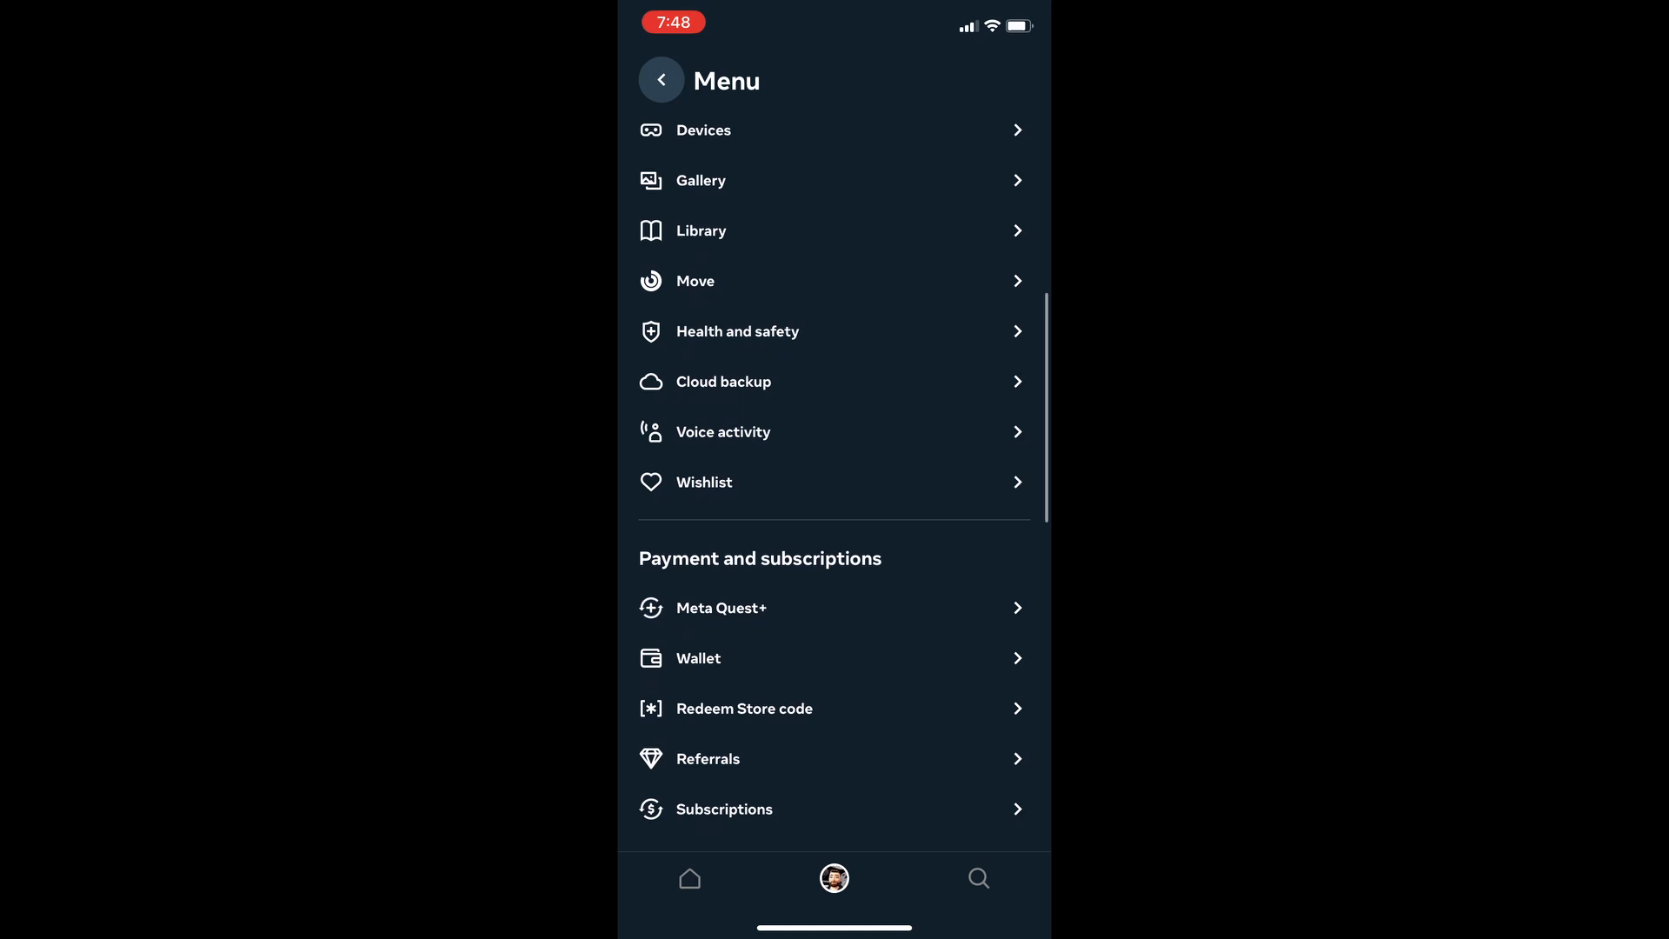
{"action": "scroll", "scroll_direction": "down", "scroll_amount": 3}
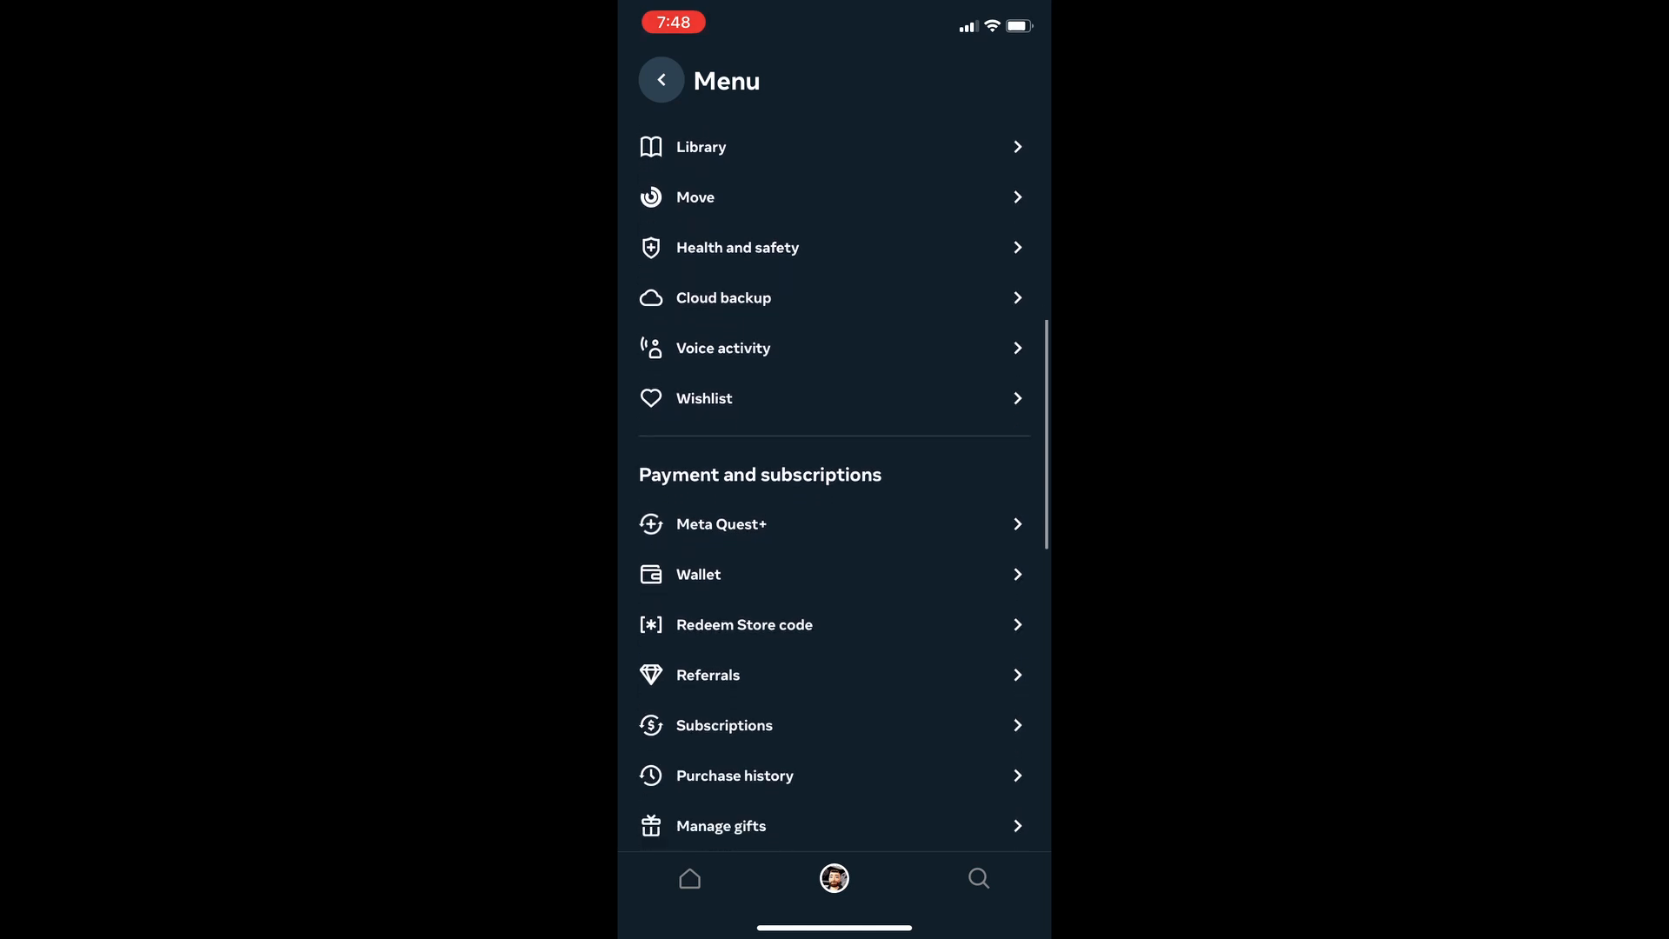
{"action": "scroll", "scroll_direction": "down", "scroll_amount": 3}
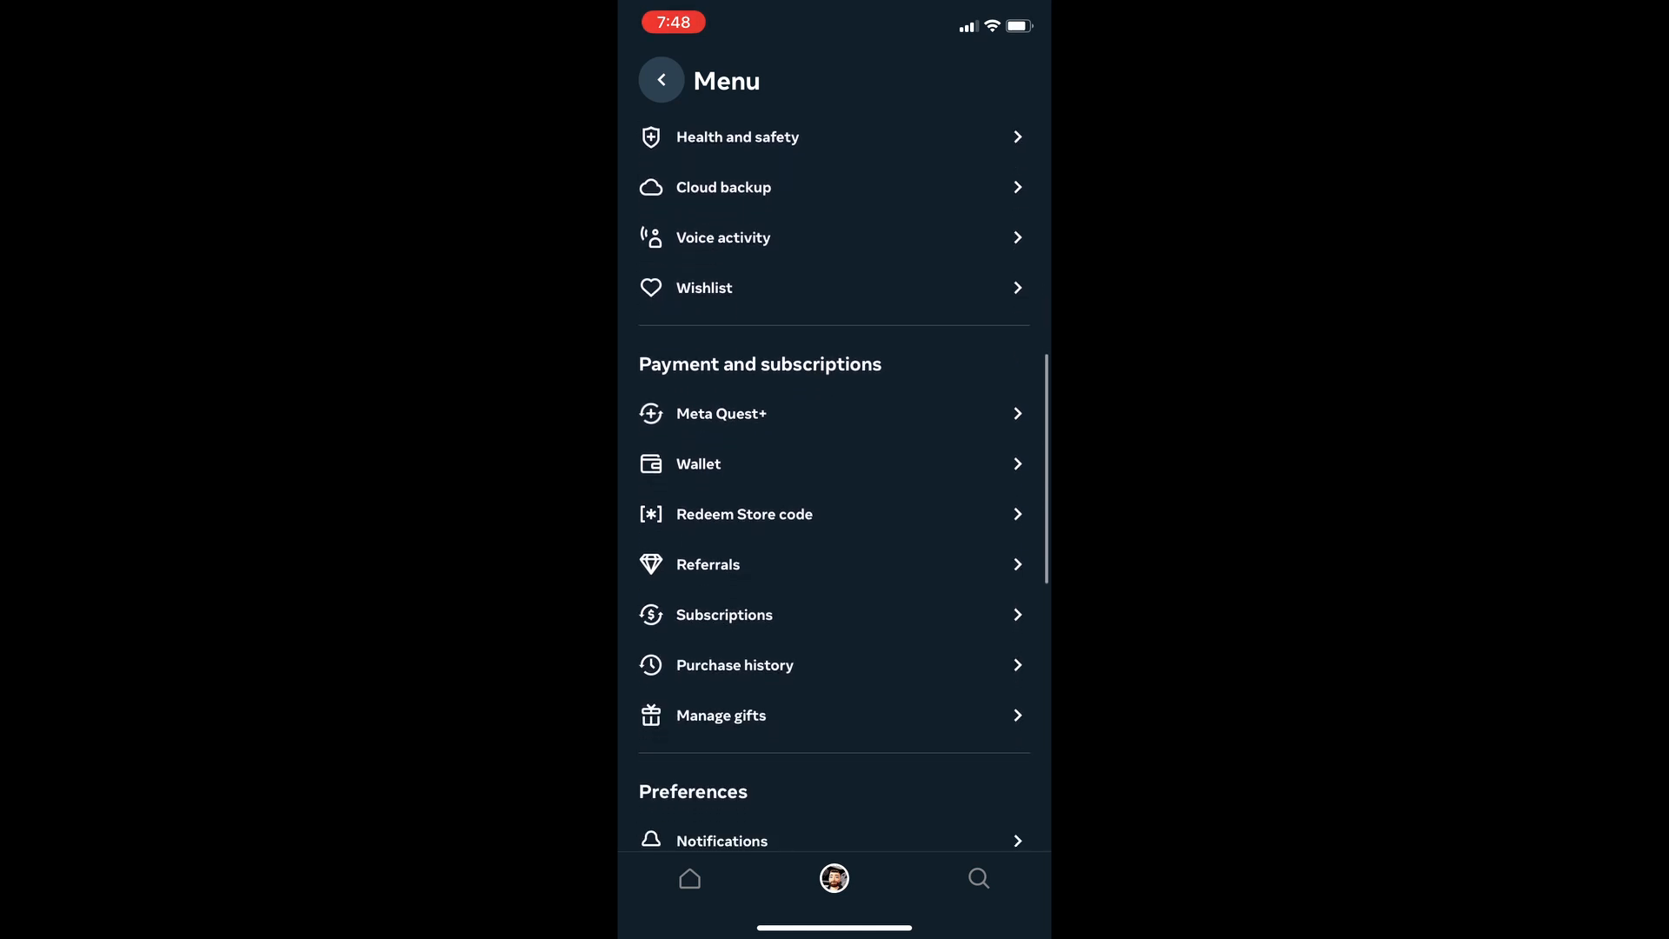
{"action": "left_click", "coordinate": [708, 564]}
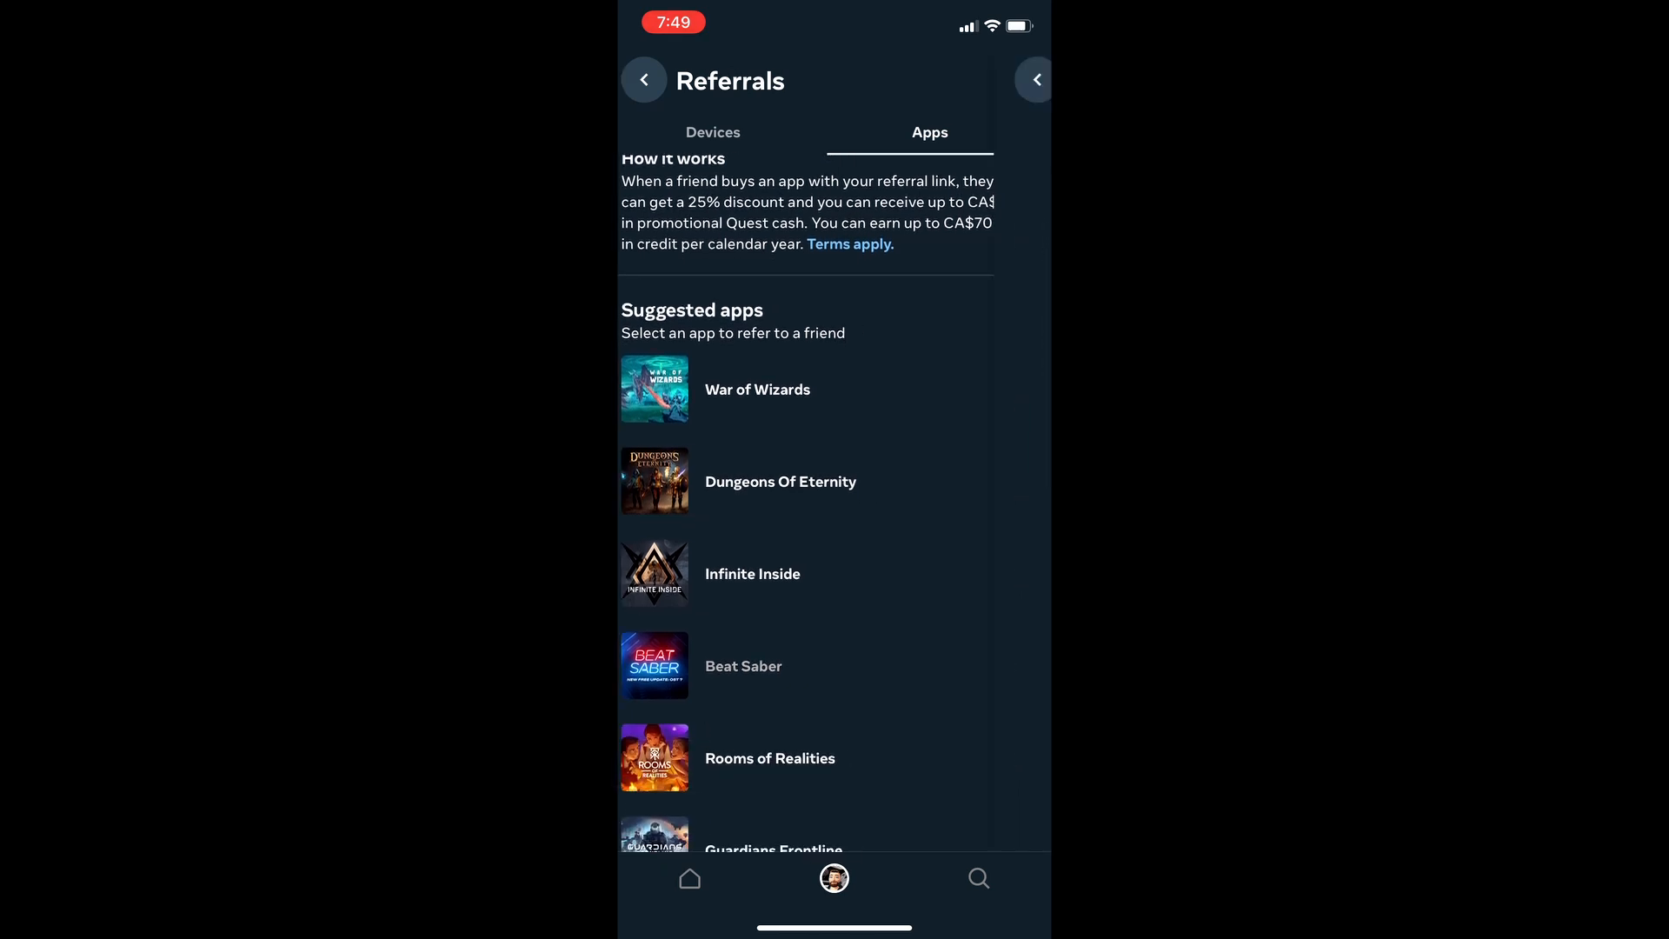
{"action": "left_click", "coordinate": [742, 666]}
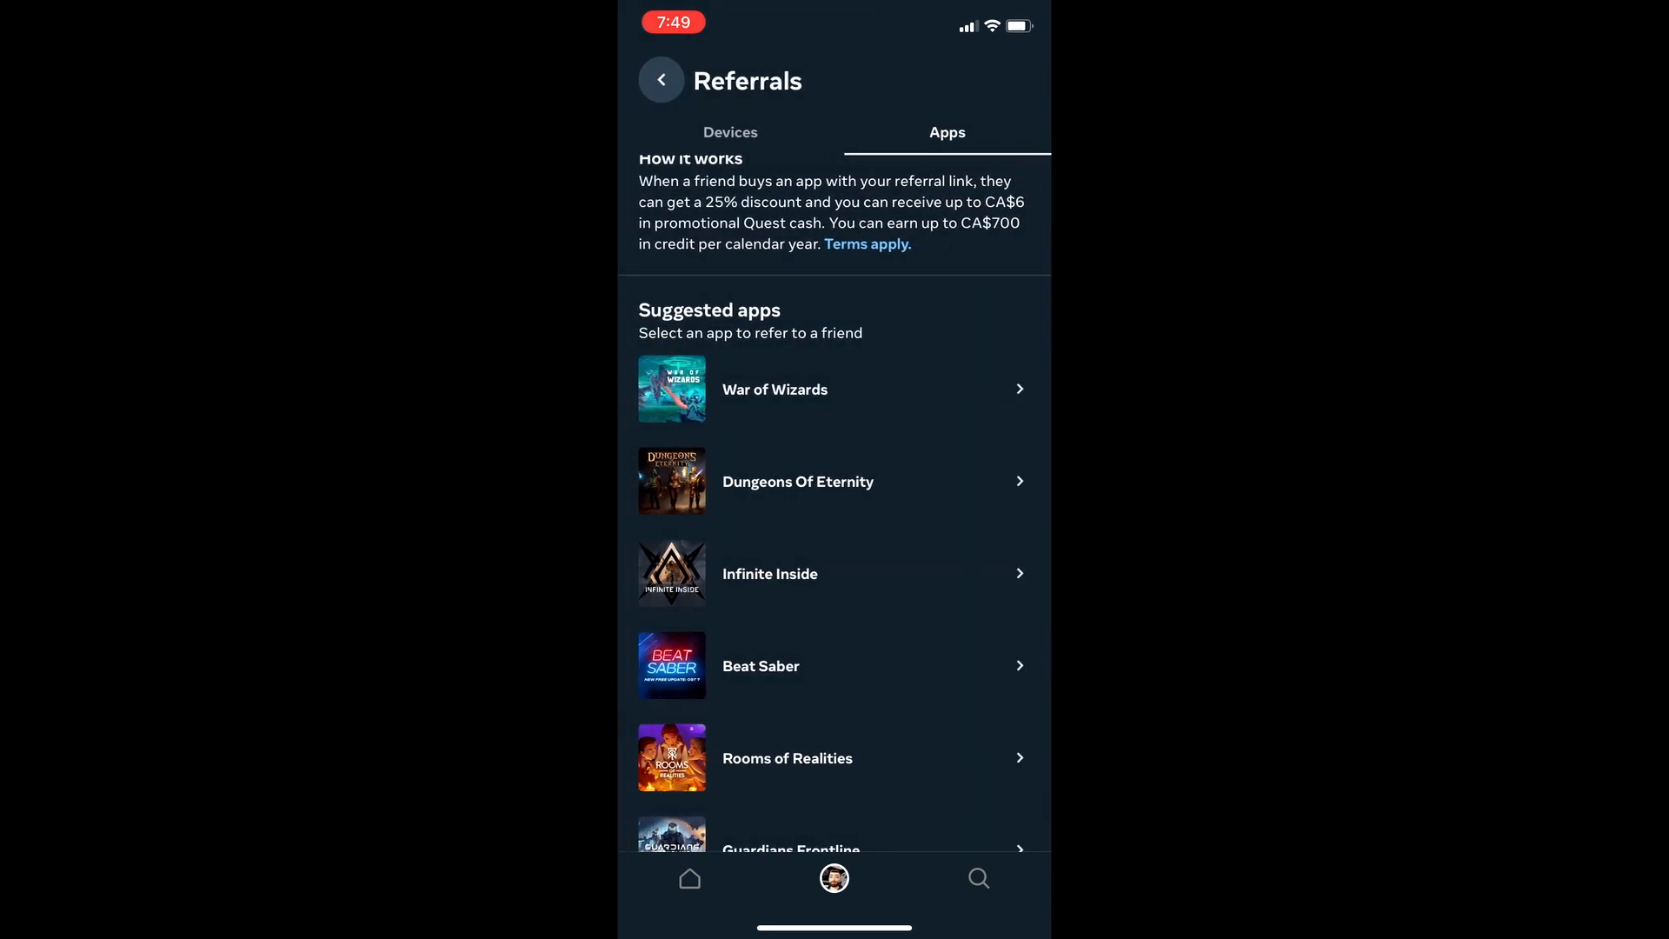
{"action": "scroll", "scroll_direction": "down", "scroll_amount": 3}
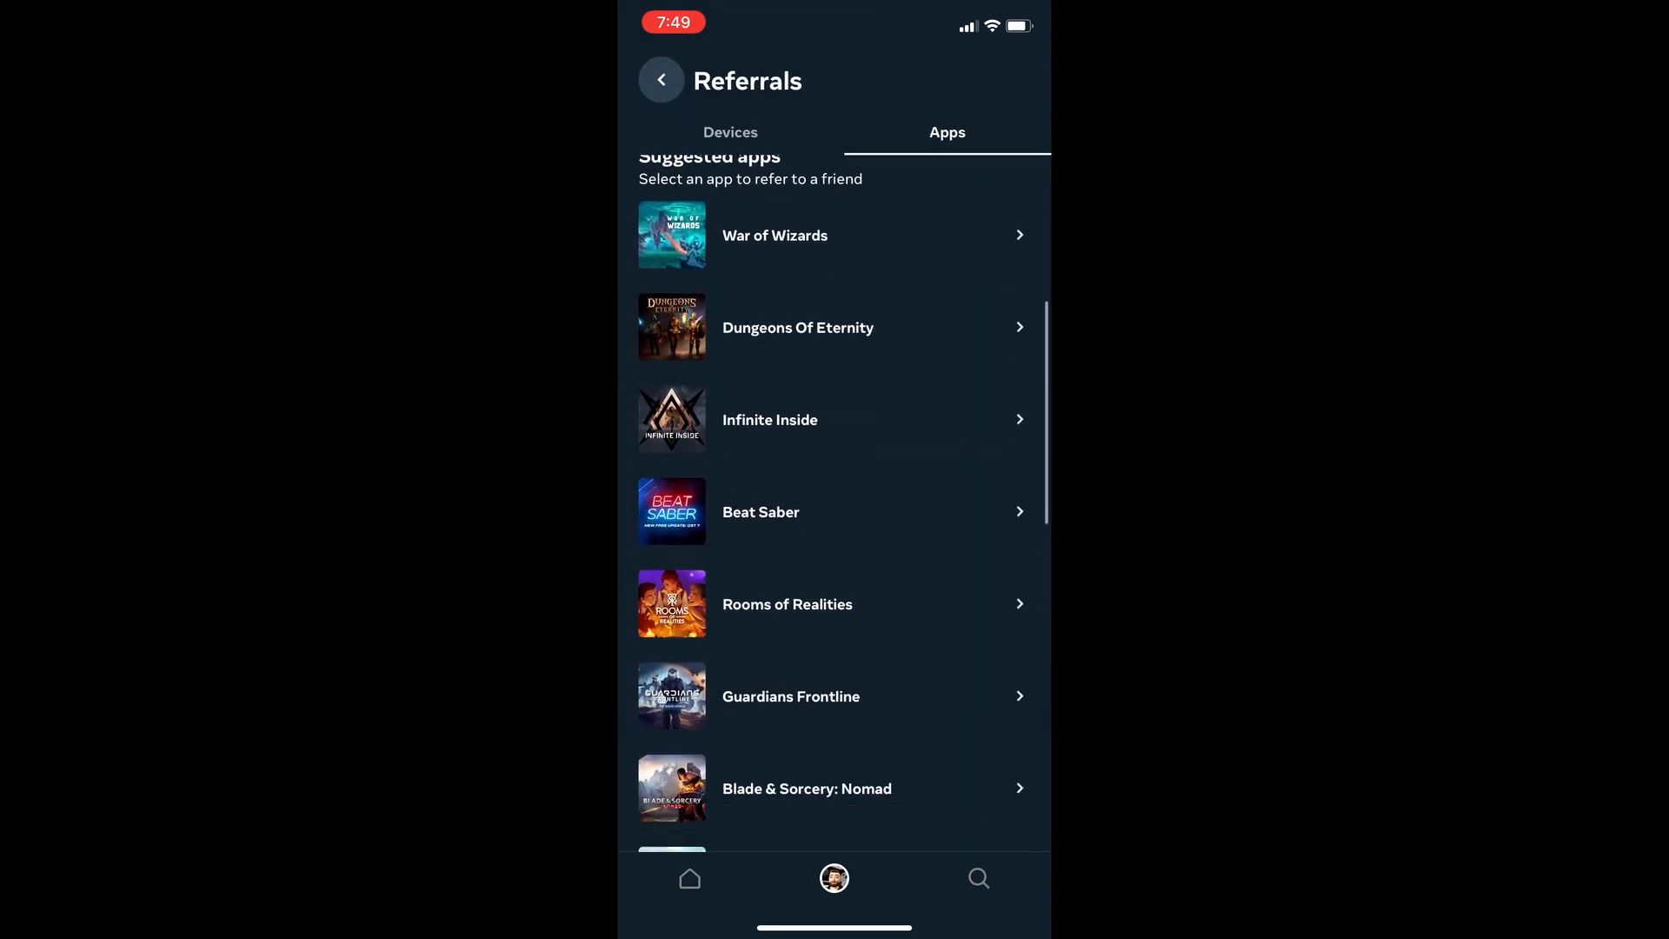
{"action": "scroll", "scroll_direction": "down", "scroll_amount": 3}
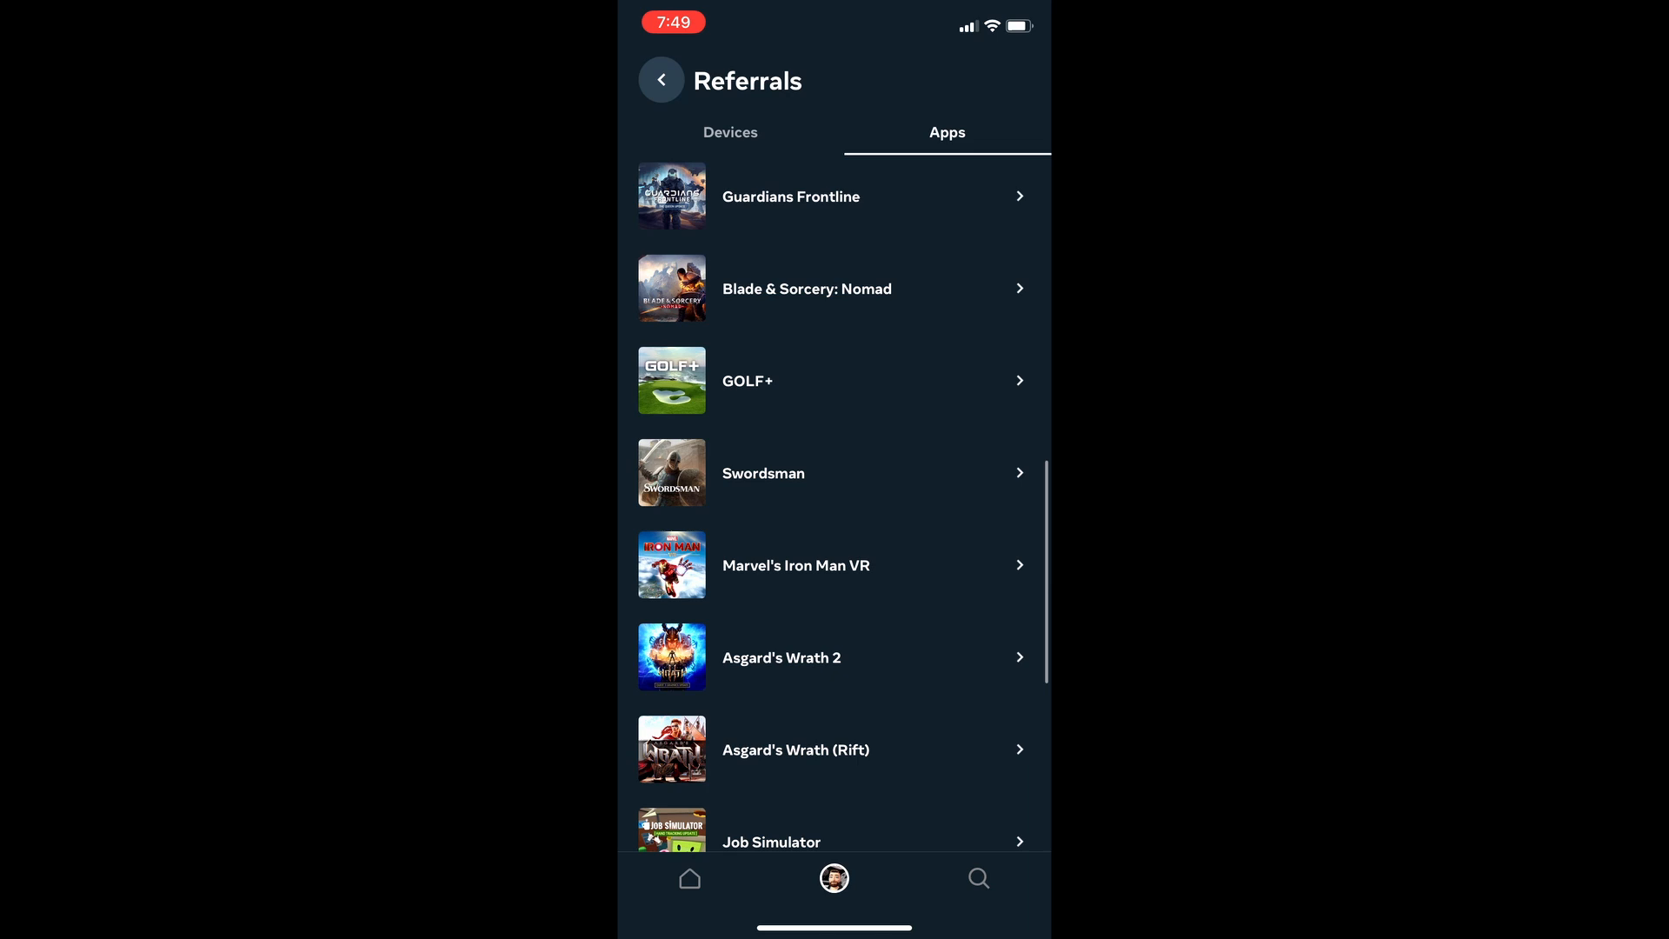
{"action": "scroll", "scroll_direction": "down", "scroll_amount": 3}
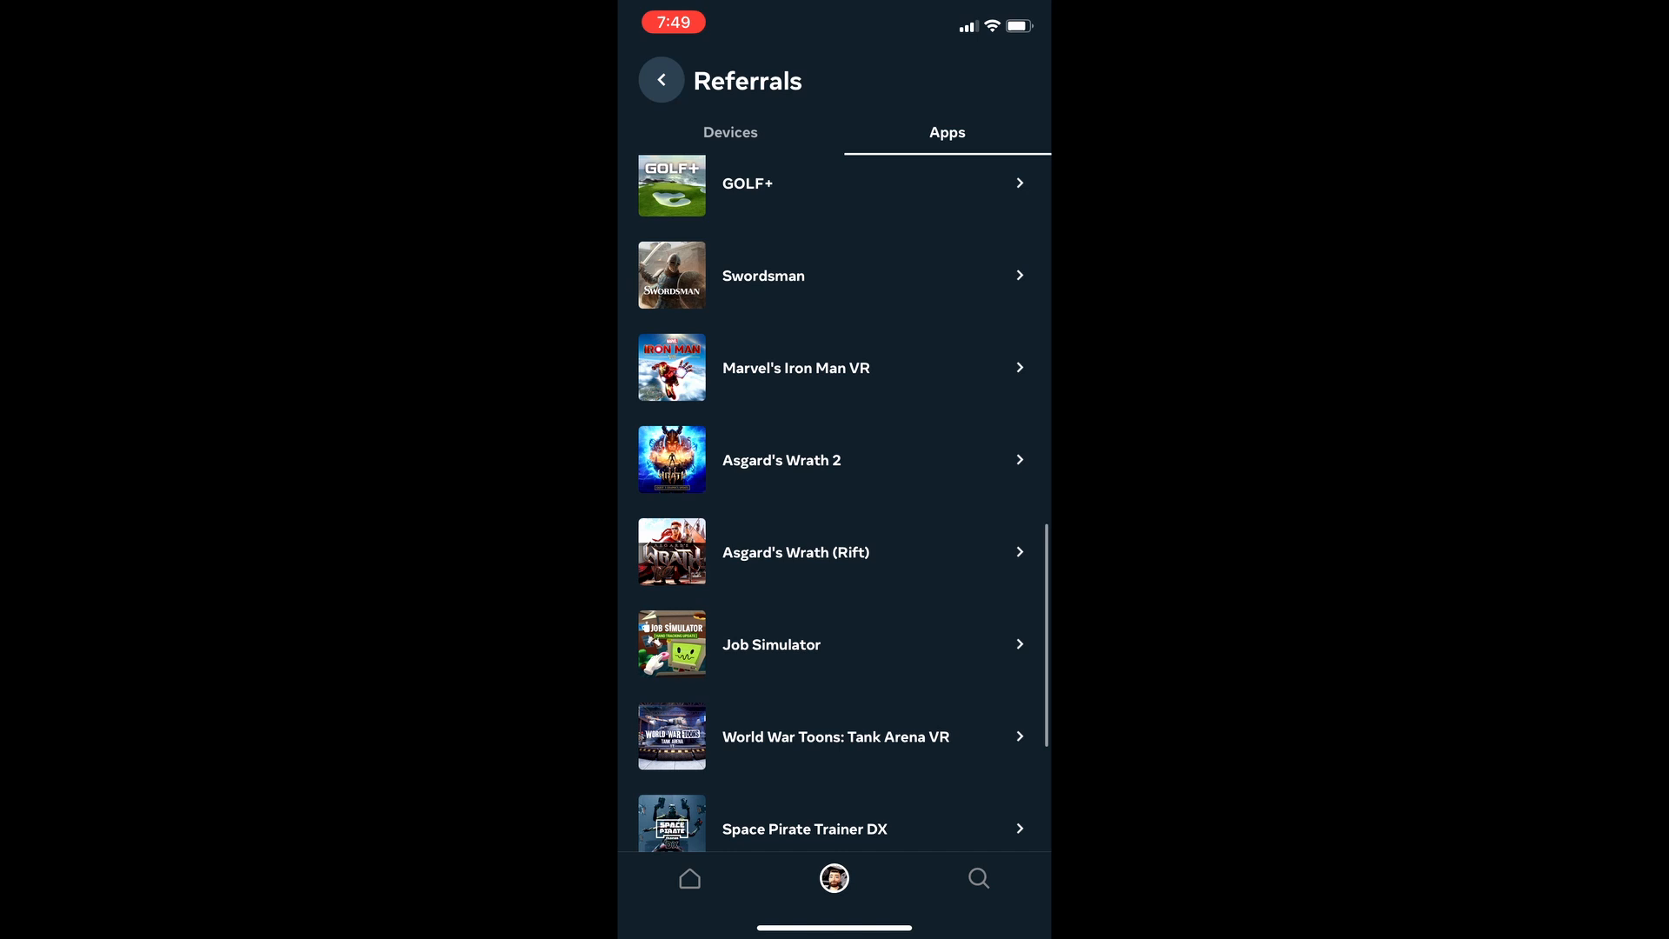
{"action": "scroll", "scroll_direction": "down", "scroll_amount": 3}
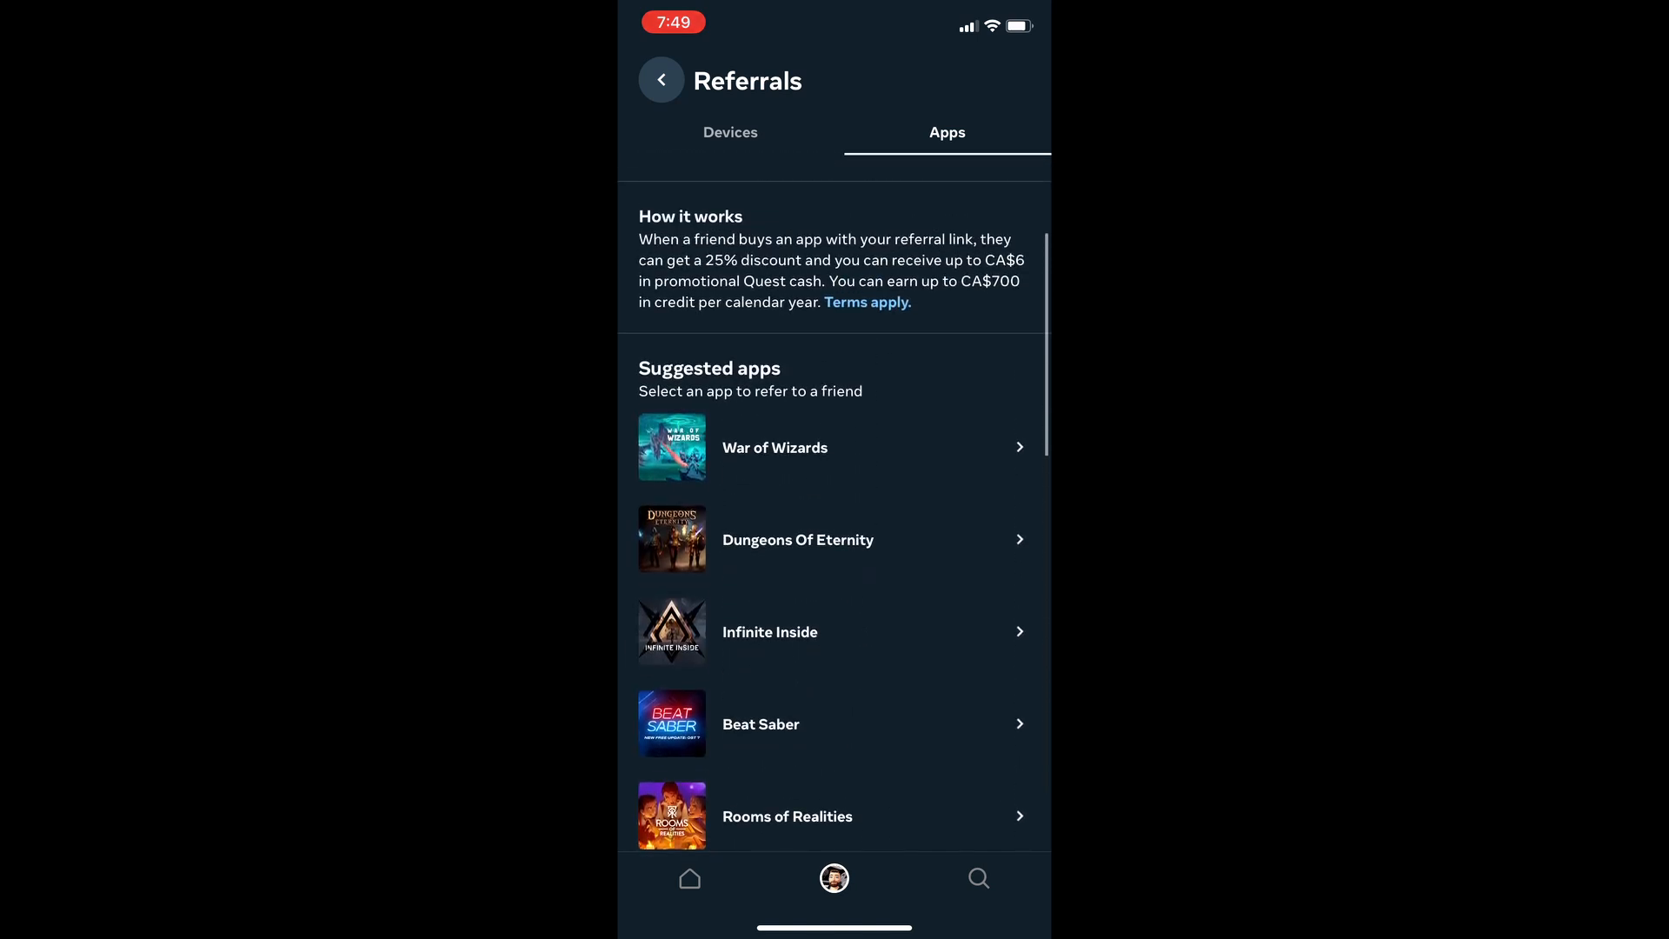
{"action": "scroll", "scroll_direction": "down", "scroll_amount": 3}
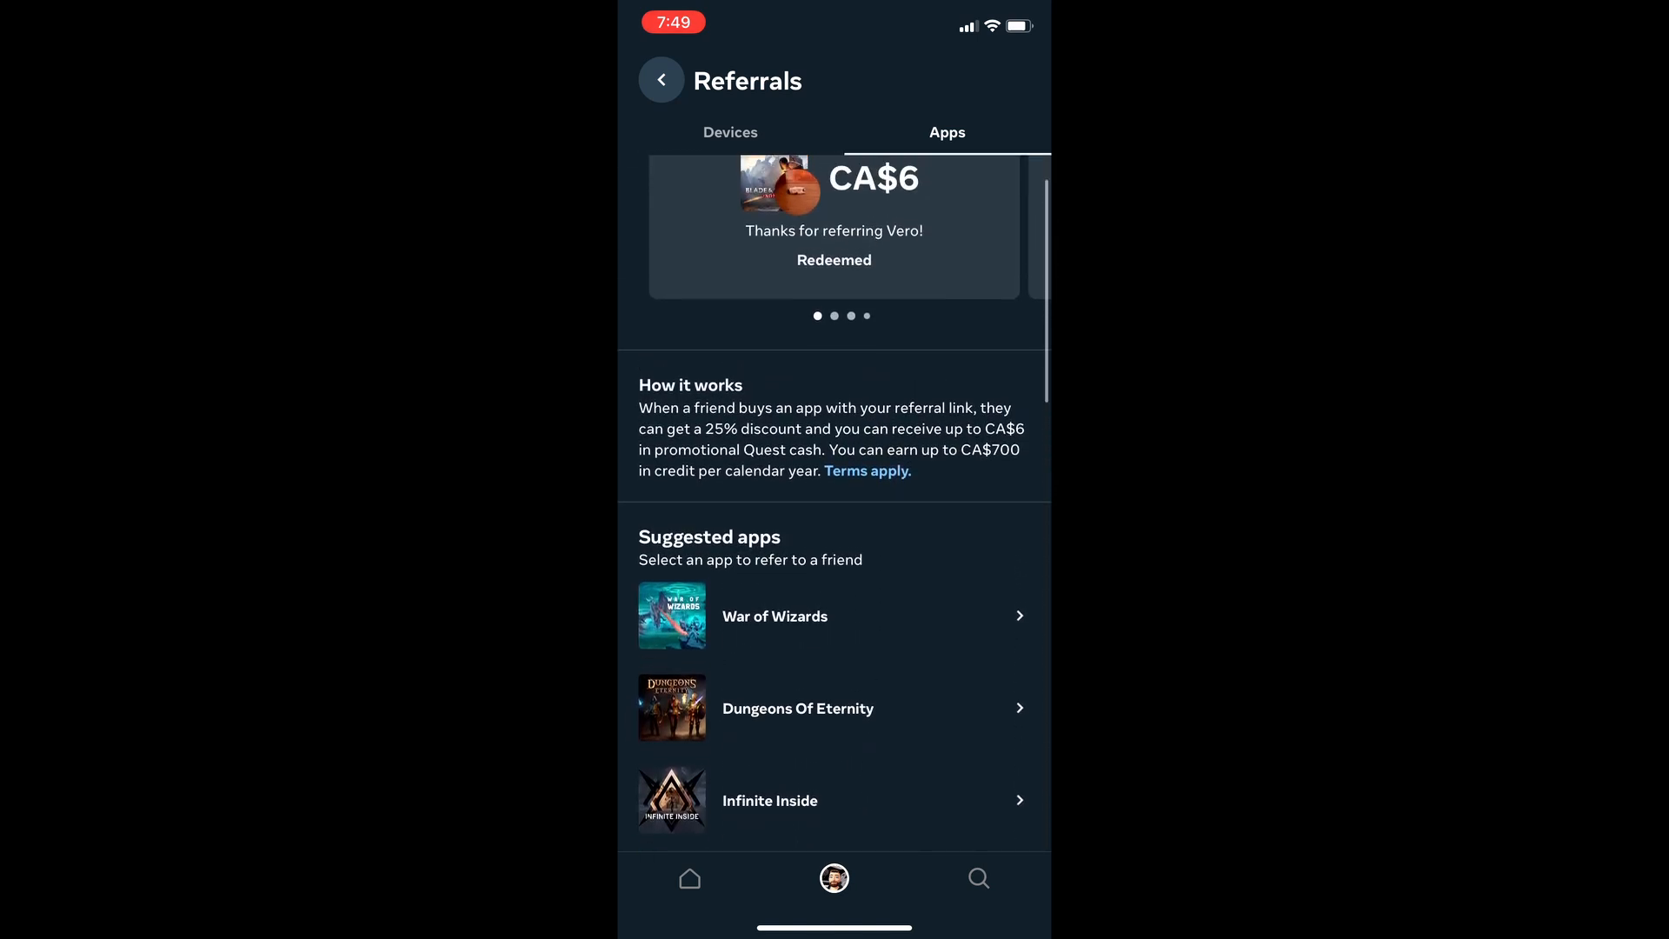
{"action": "scroll", "scroll_direction": "up", "scroll_amount": 3}
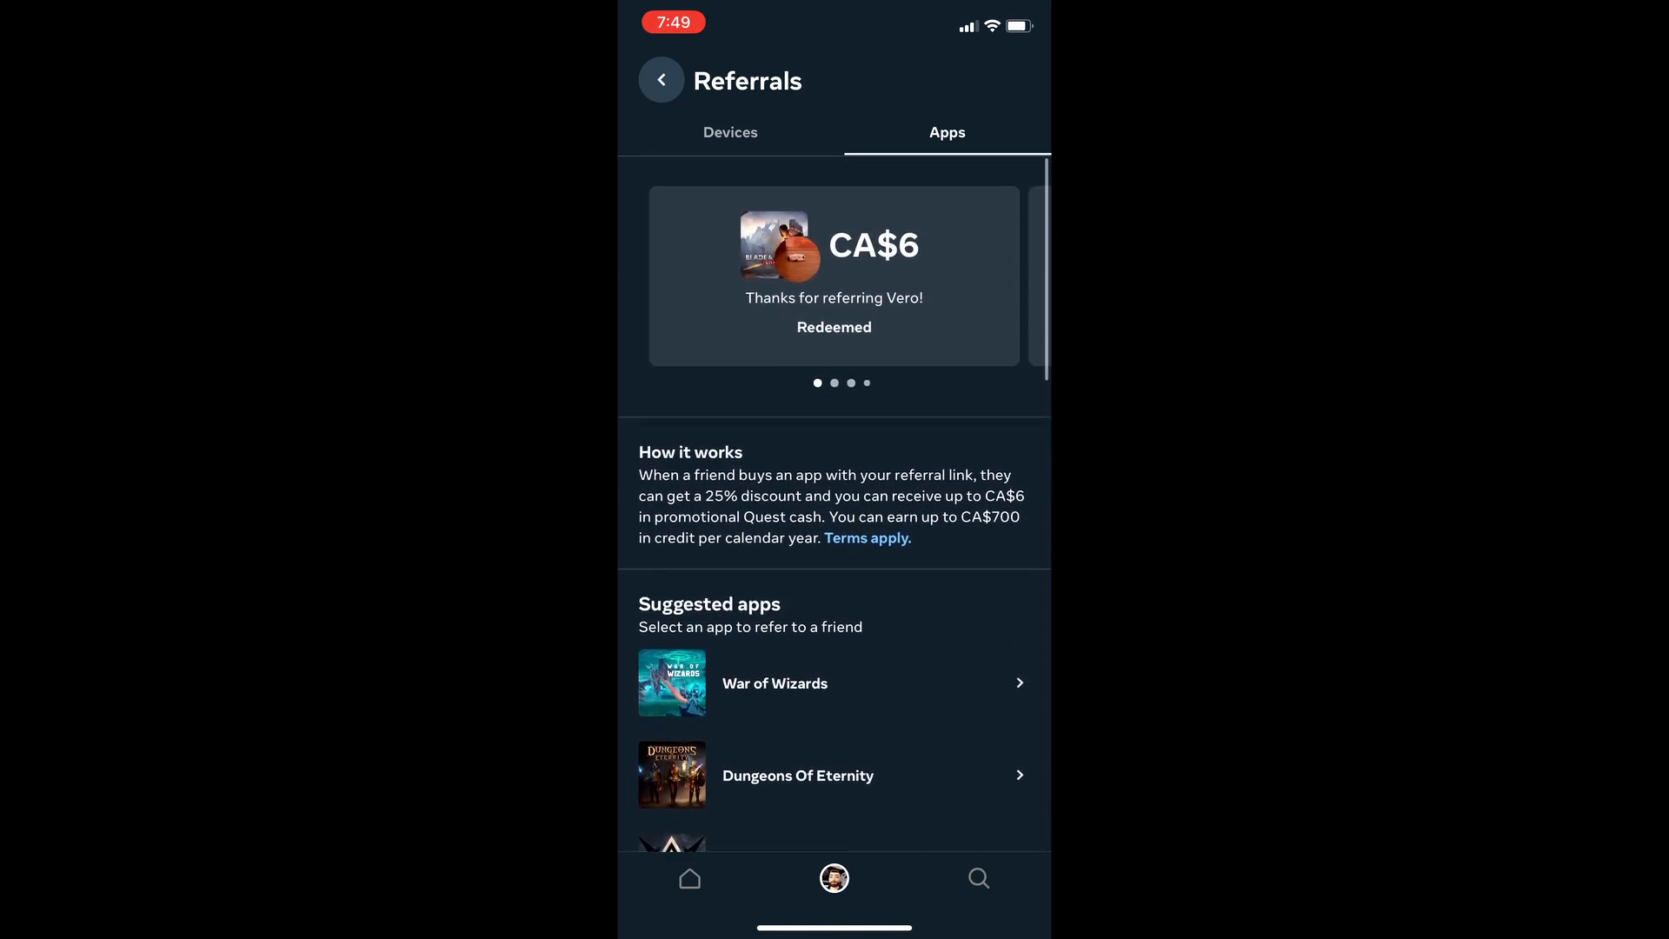